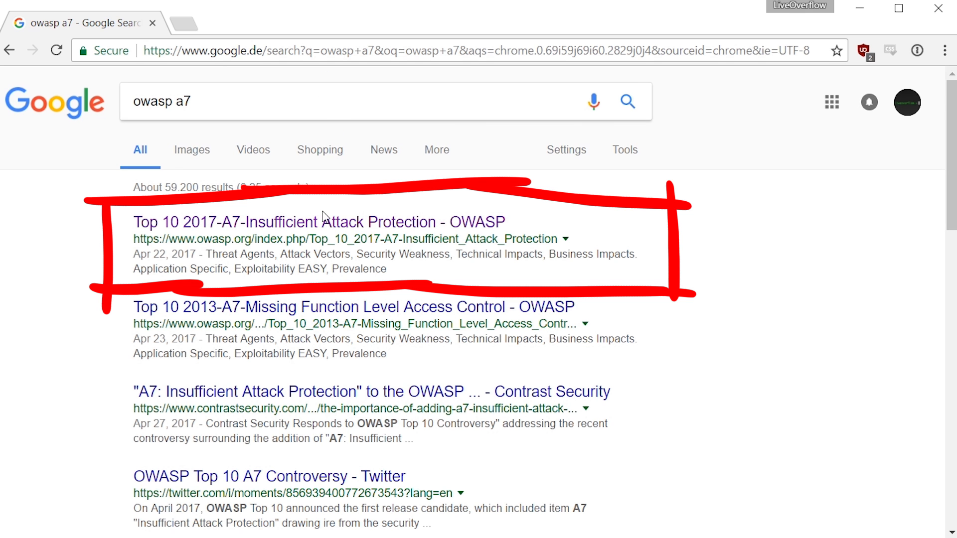
Read the OWASP 2017-A7 Insufficient Attack Protection page, then search 'a7 controvers'
left_click(319, 221)
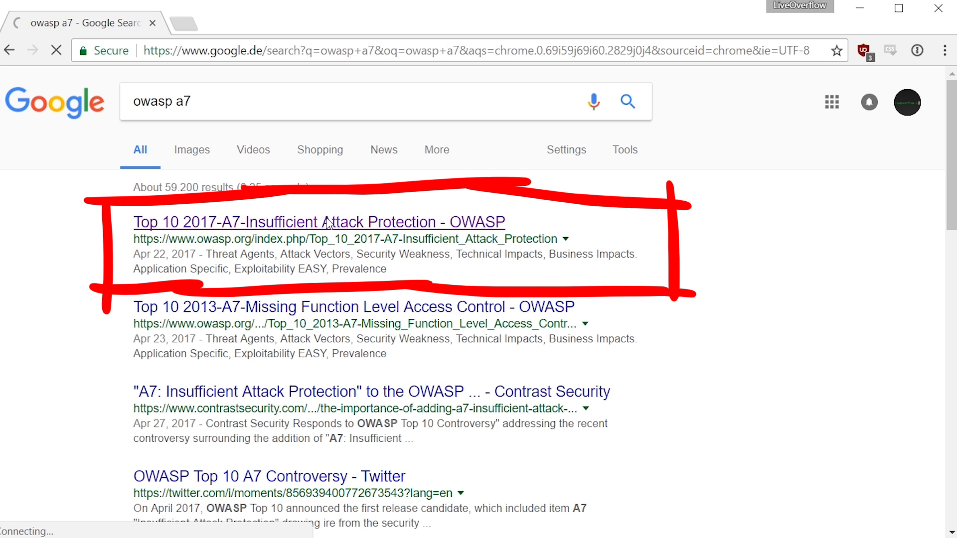
left_click(320, 222)
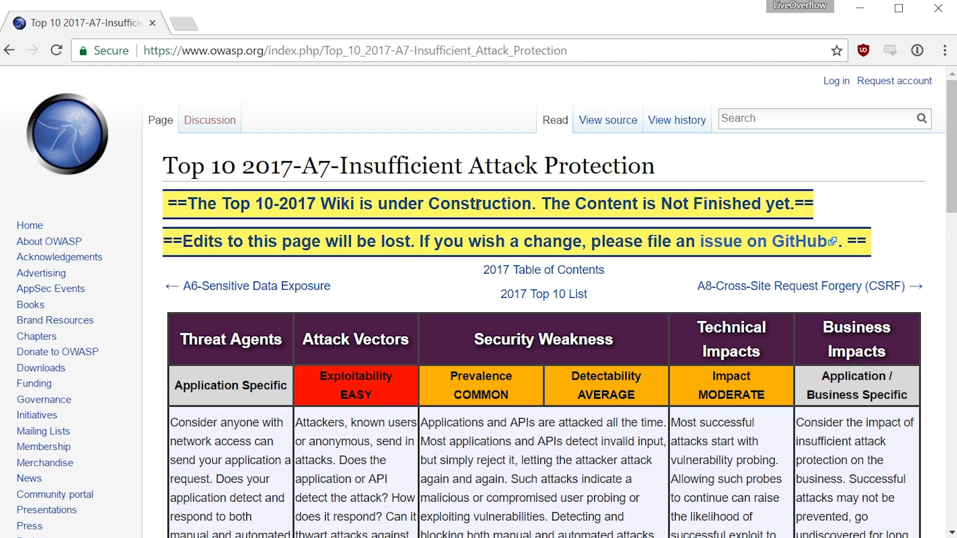
scroll("down", 3)
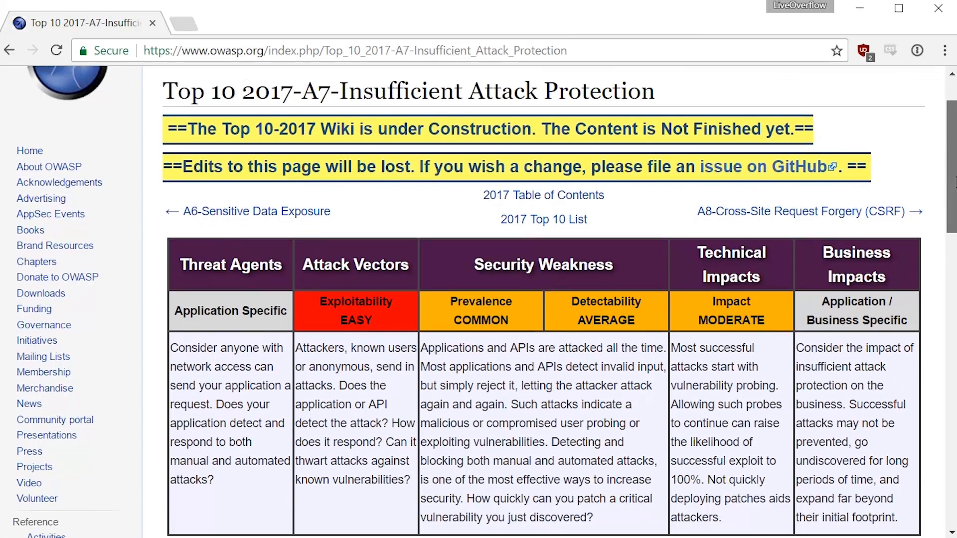
scroll("down", 3)
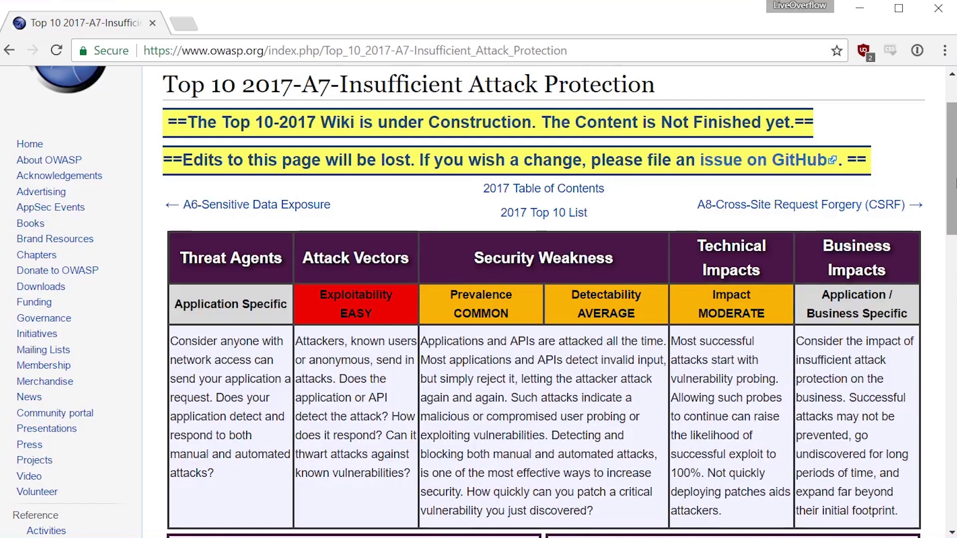
type("a7")
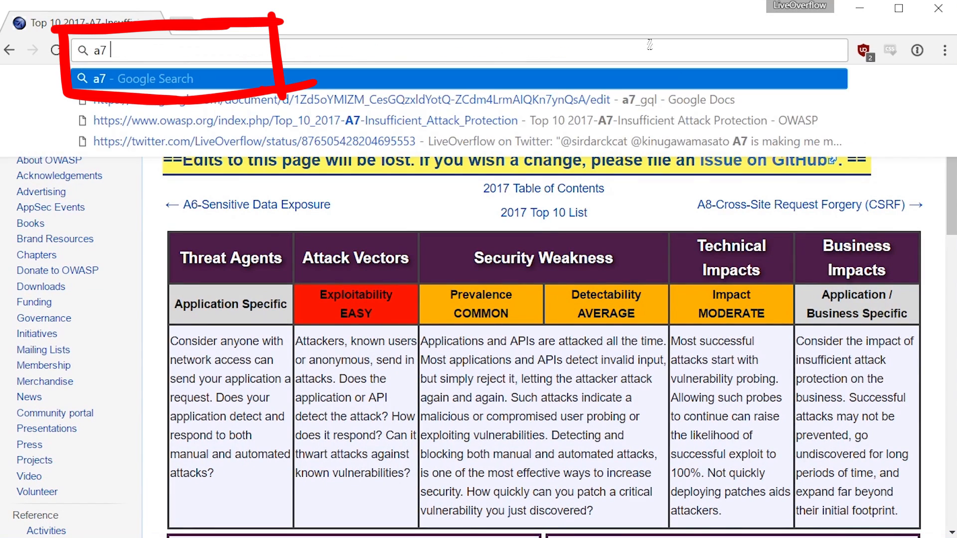
type("controvers")
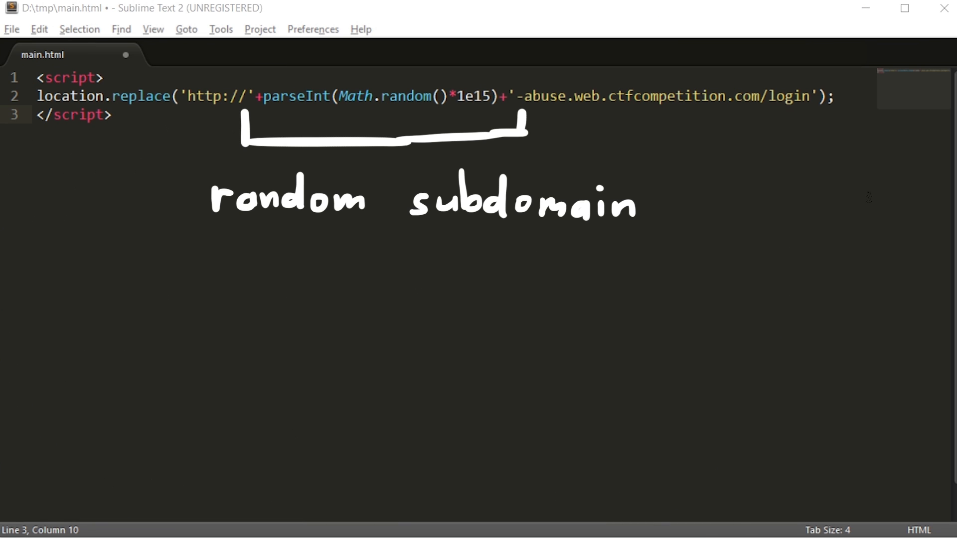
double_click(787, 96)
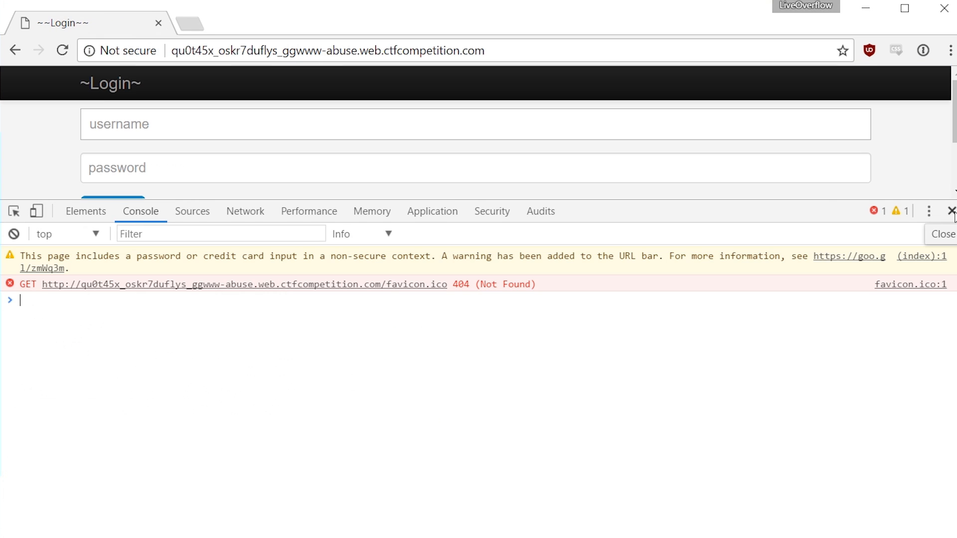
Close DevTools and select the password pattern regex in the login page source
left_click(950, 211)
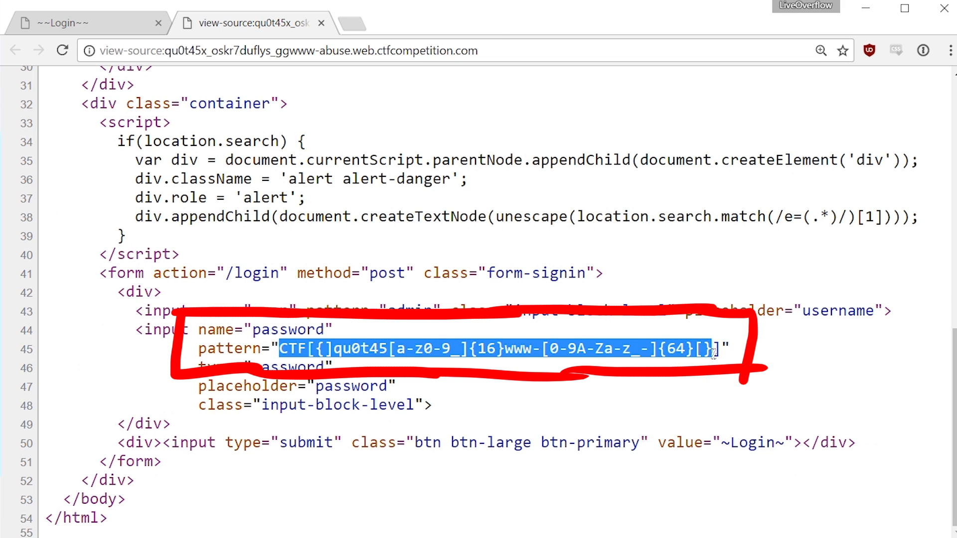
left_click(415, 22)
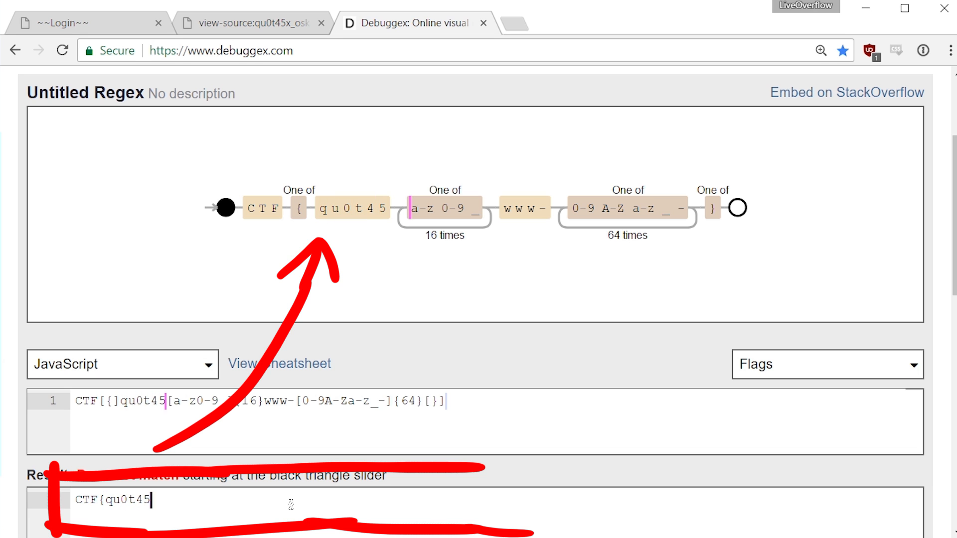
type("abcdefghijklmnopwww-")
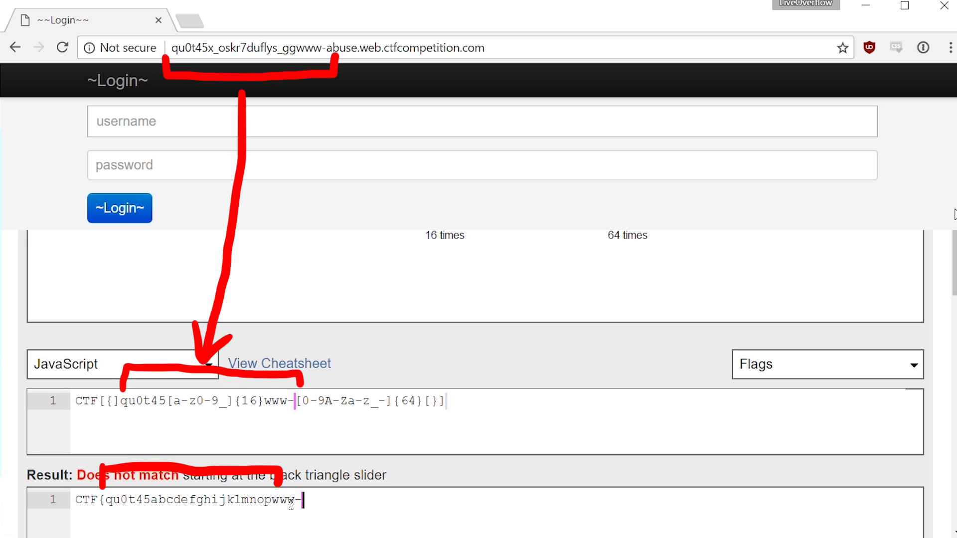
type("0123456789abcdefghijklmnopqrstuvwxyzABCDEF")
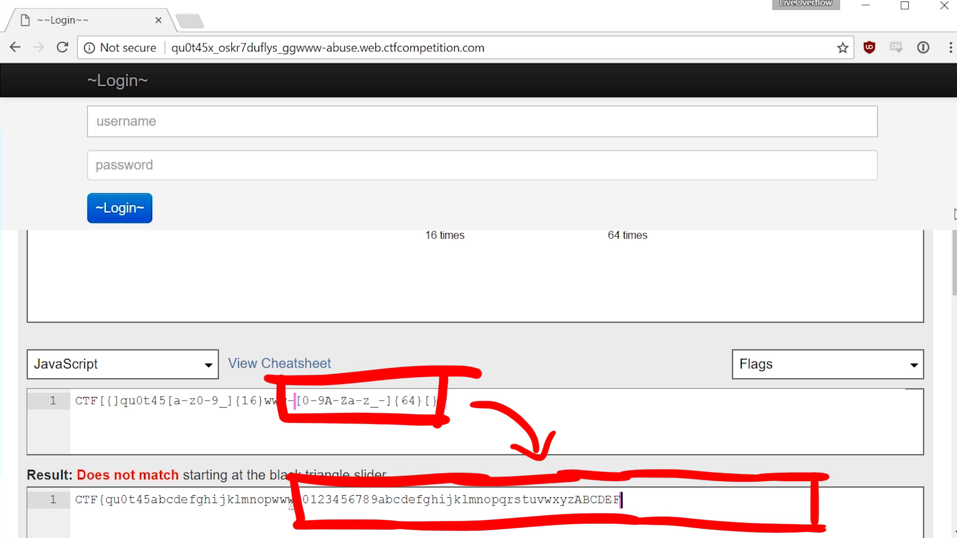
left_click(416, 22)
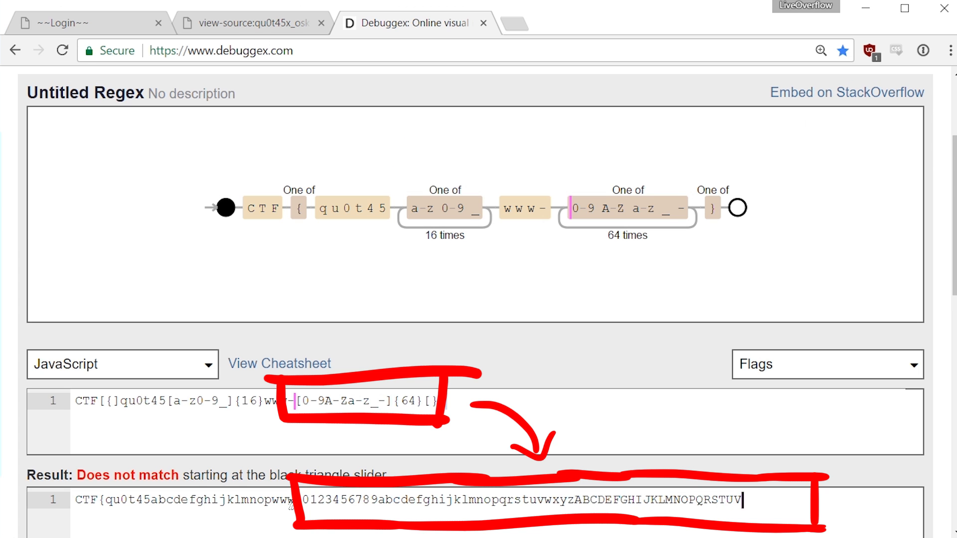
type("WXYZ_-")
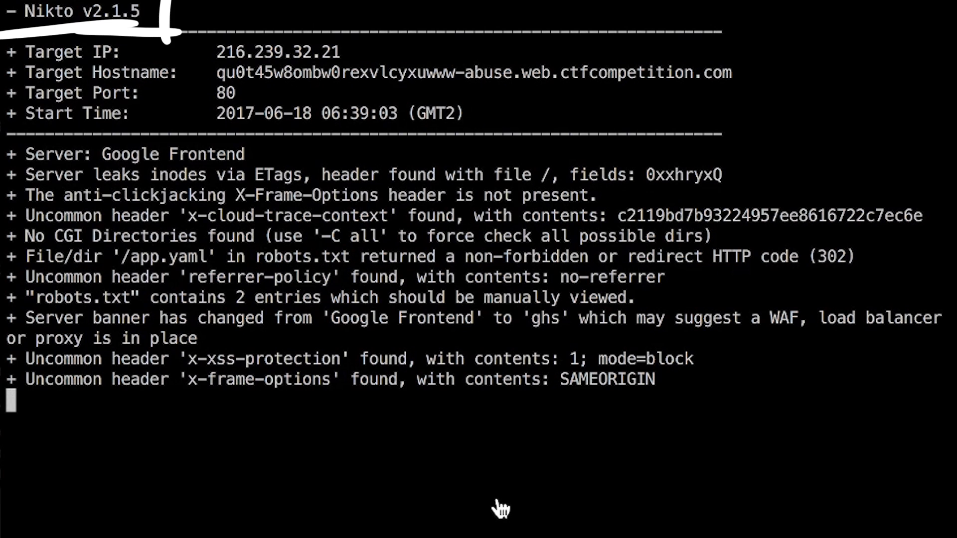
mouse_move(489, 498)
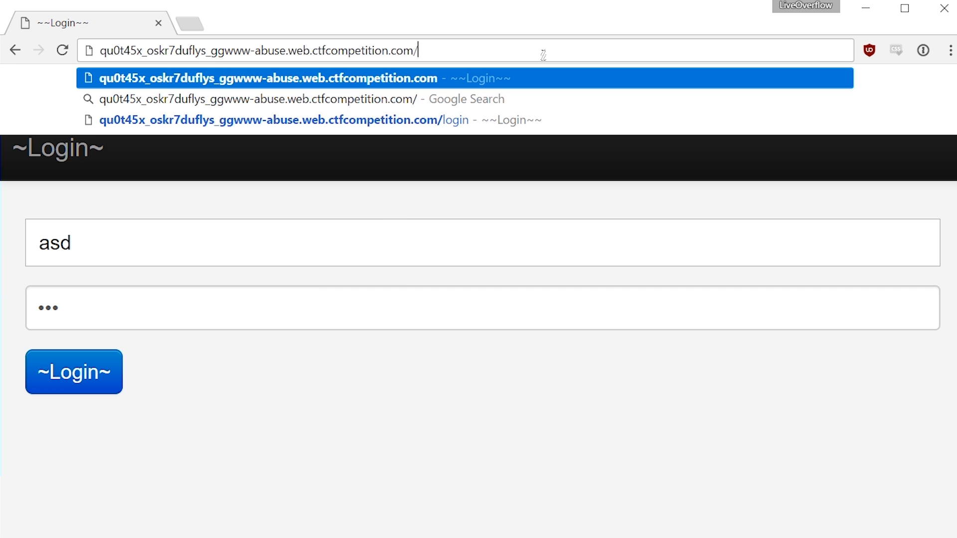
Load the site's robots.txt, then point the address at /app.yaml~
type("robots.txt")
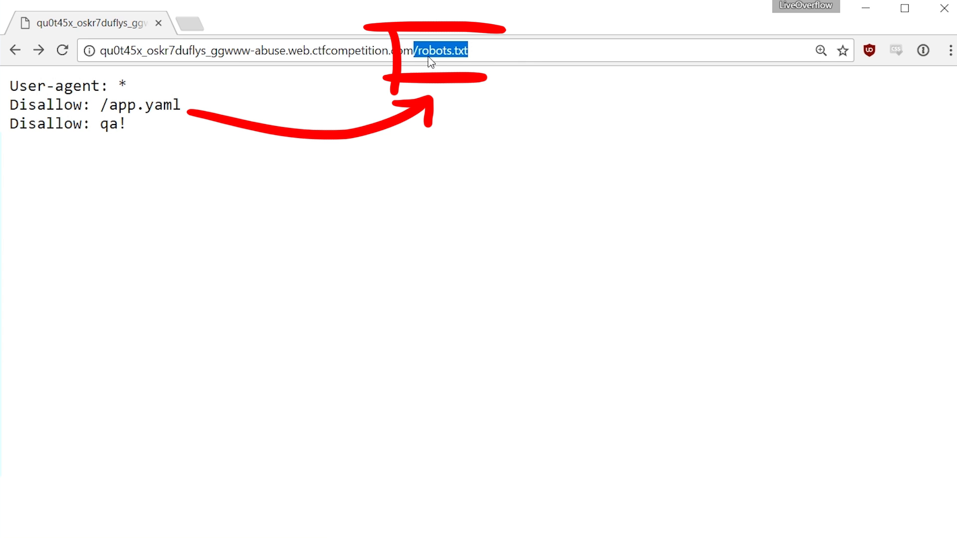
type("/app.yaml")
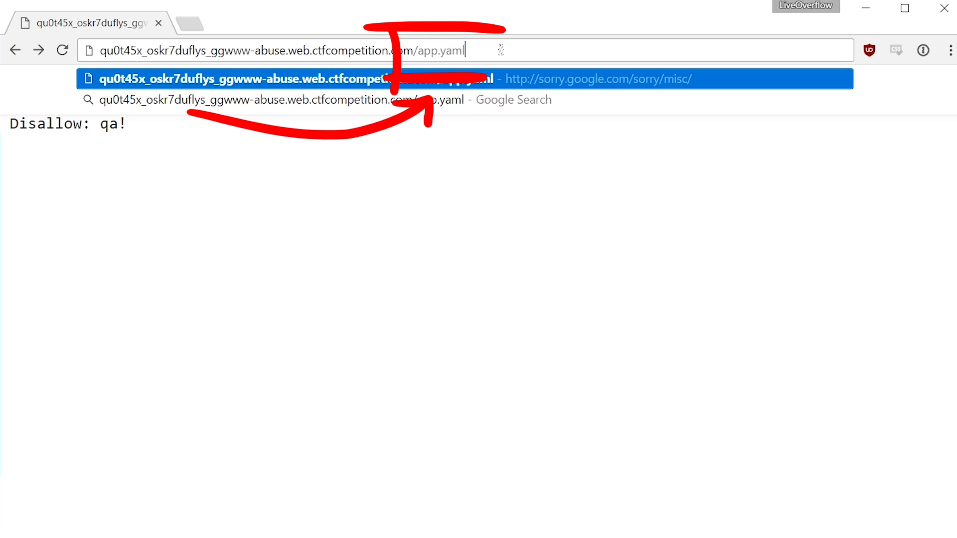
type("~")
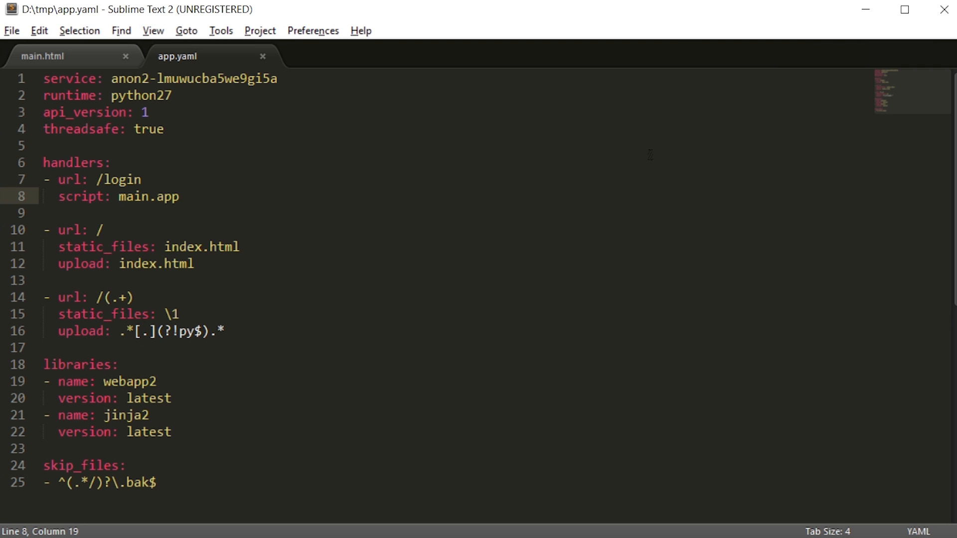
Open the retrieved app.yaml in a new Sublime Text 2 tab and click into it
left_click(179, 196)
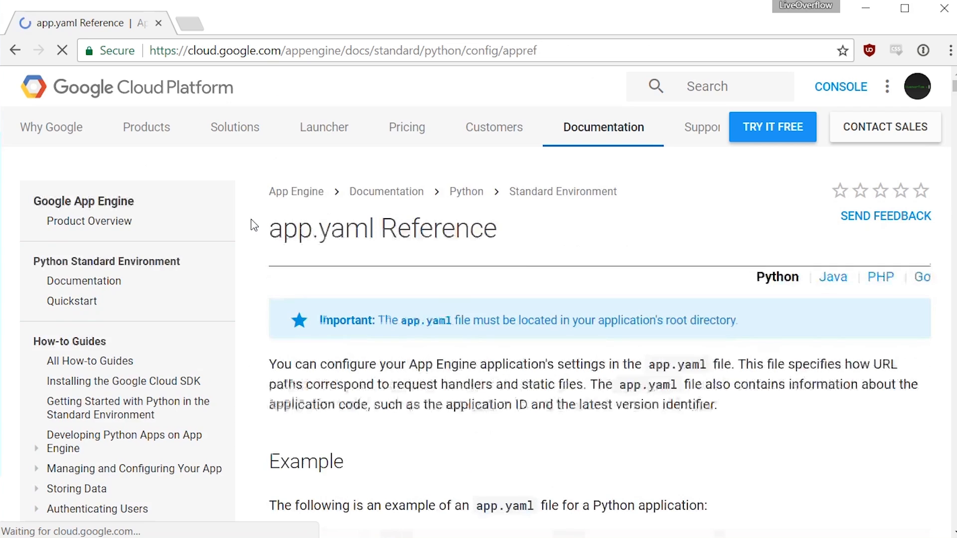
Read the app.yaml reference and Quickstart docs, then request the site's main.py~ backup
scroll("down", 3)
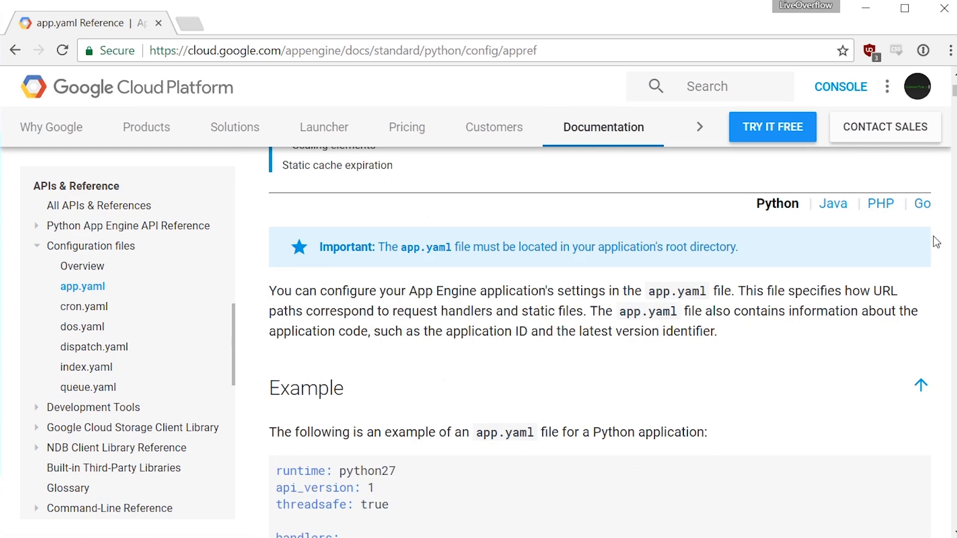
scroll("down", 3)
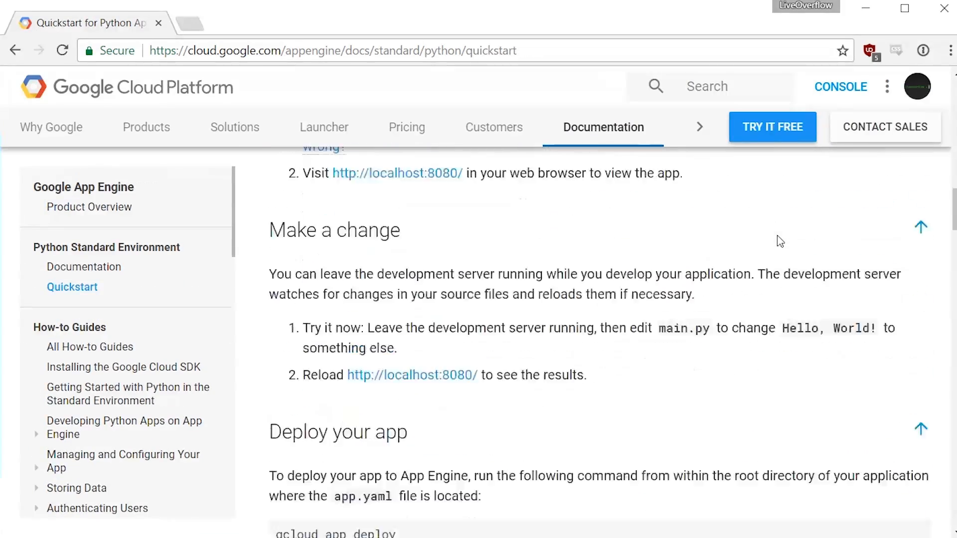
scroll("down", 3)
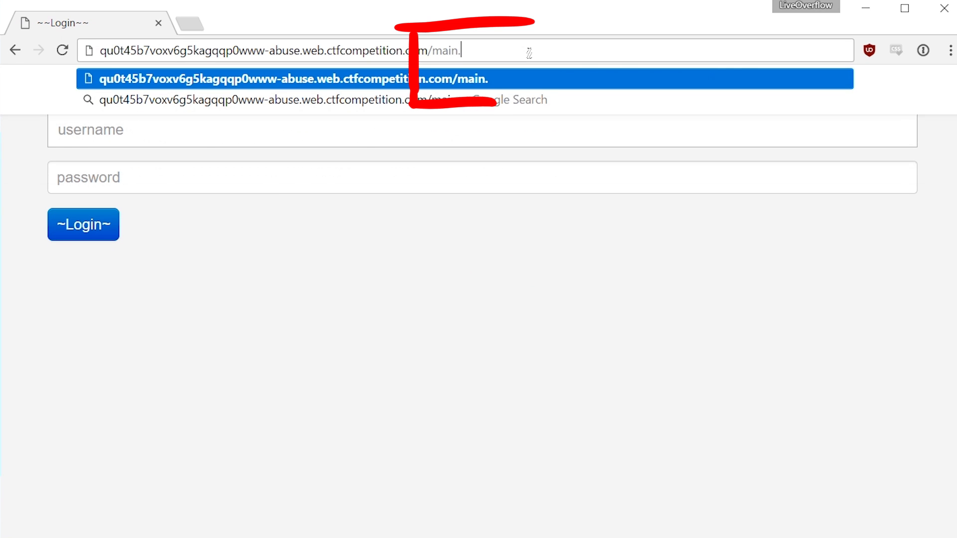
type("py~")
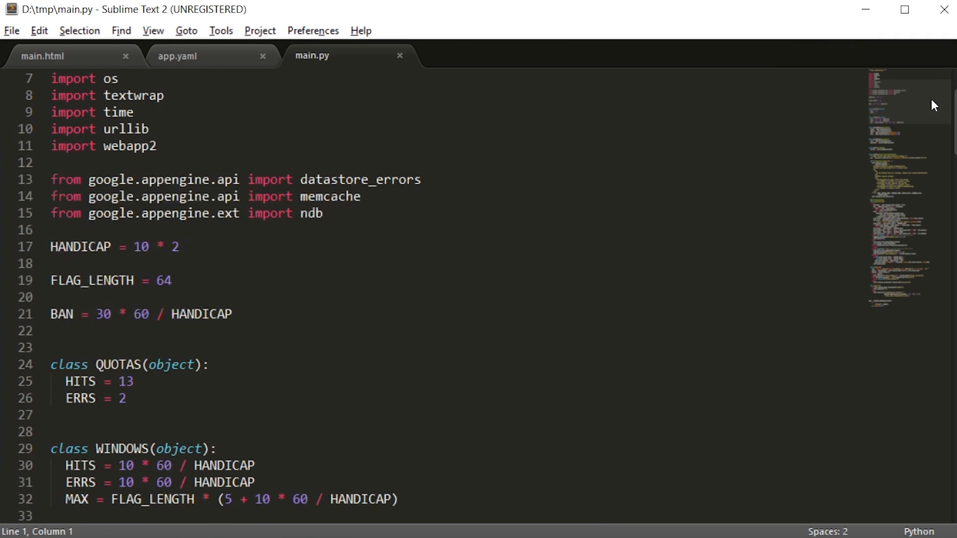
scroll("down", 3)
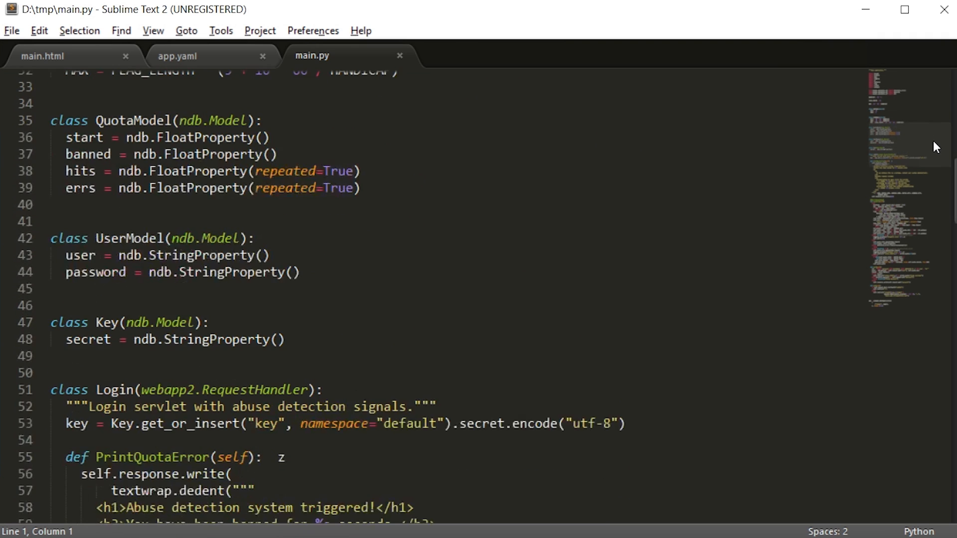
scroll("down", 3)
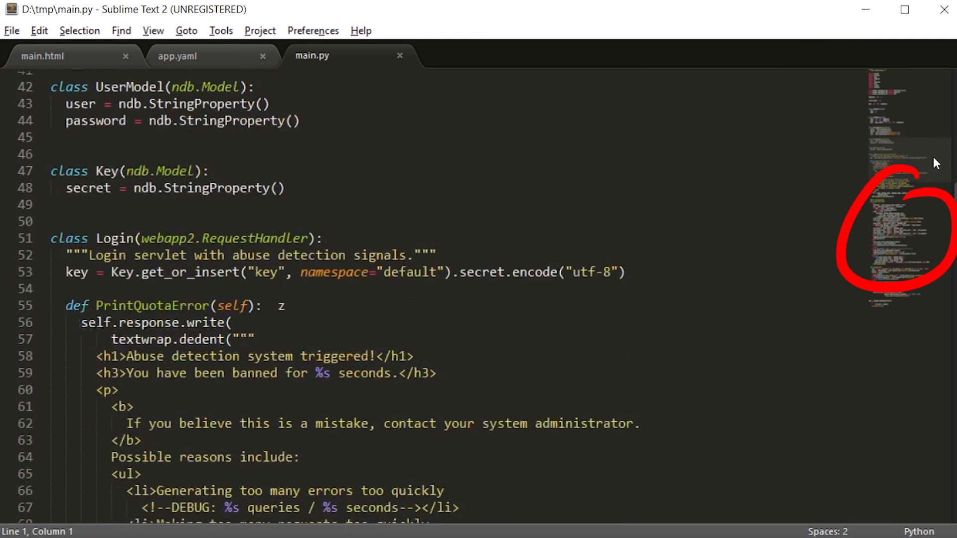
scroll("down", 3)
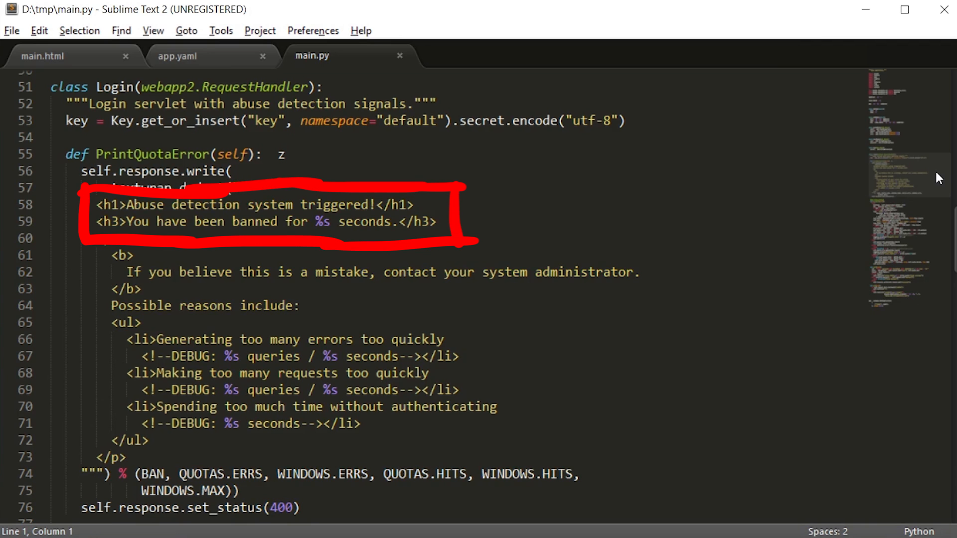
scroll("down", 3)
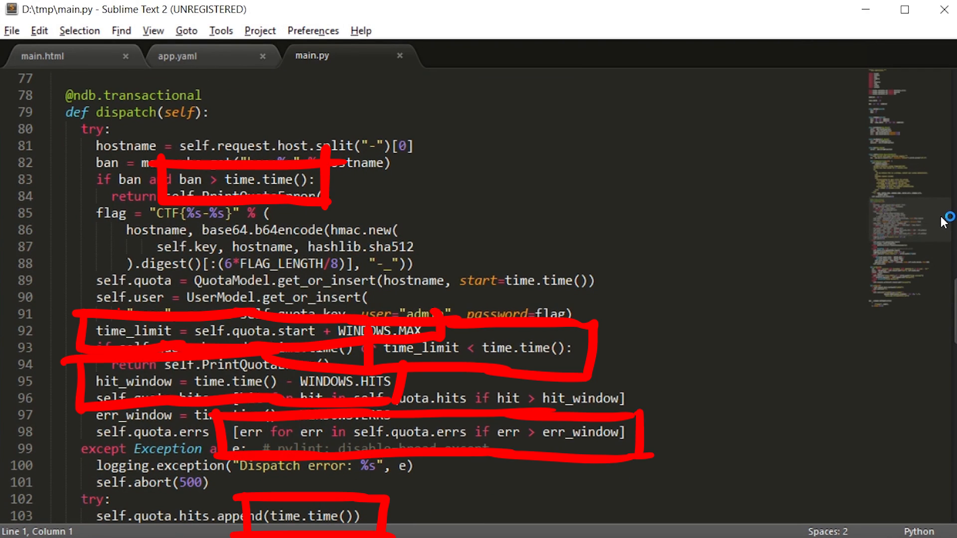
scroll("down", 3)
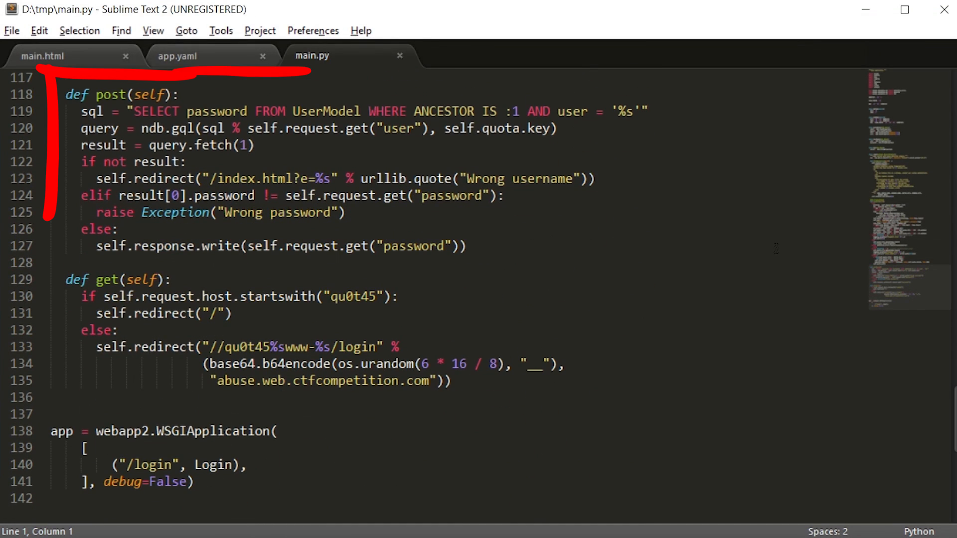
mouse_move(885, 269)
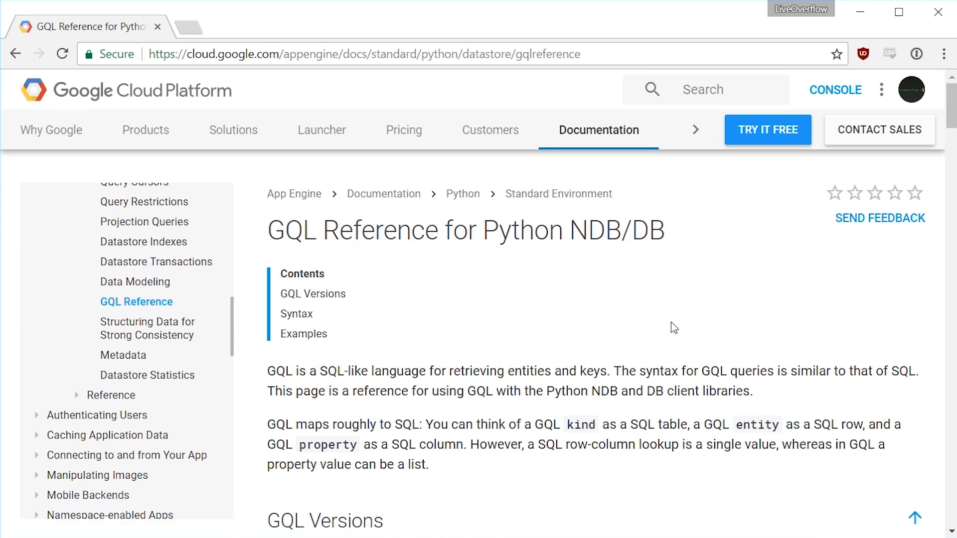
Scroll down the GQL Reference for Python NDB/DB page
scroll("down", 3)
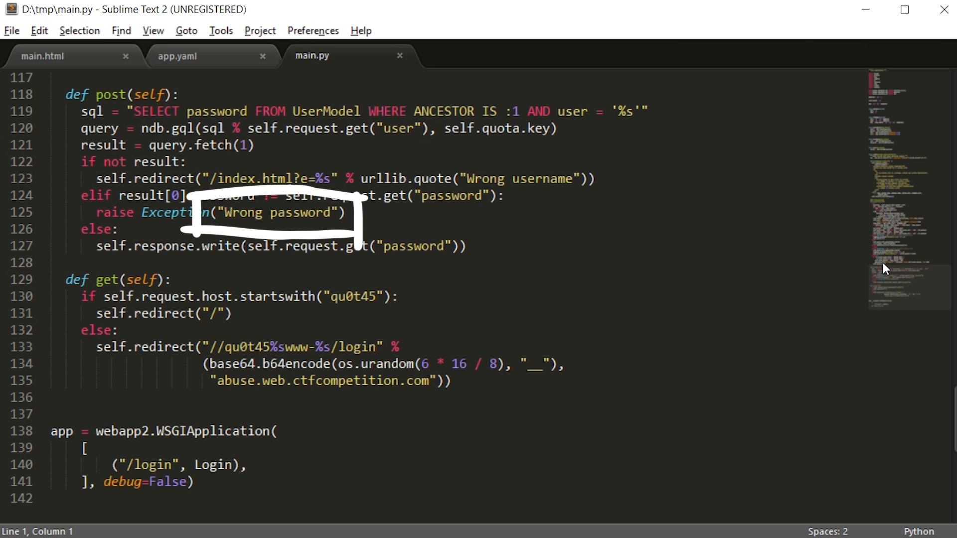
left_click(271, 214)
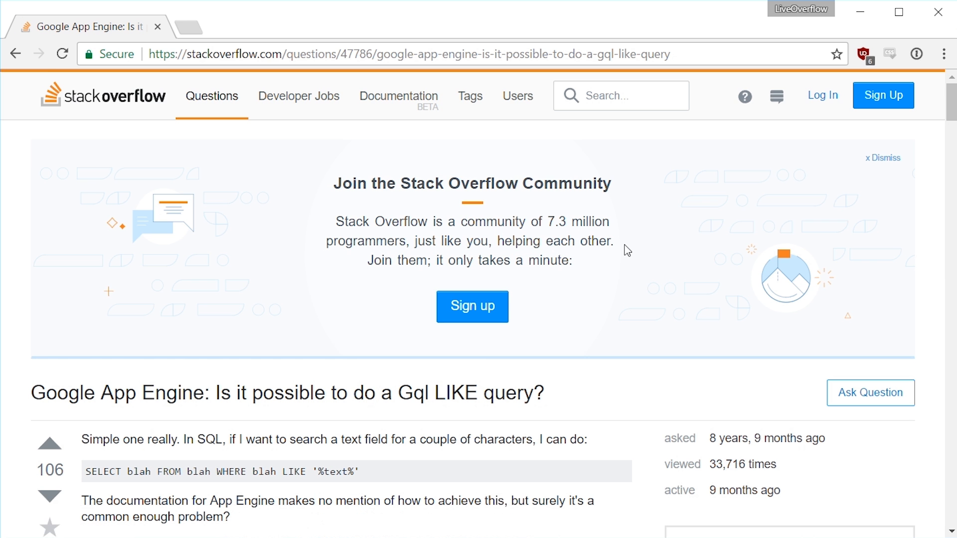
Scroll the Stack Overflow Gql LIKE question down to its accepted answer
scroll("down", 3)
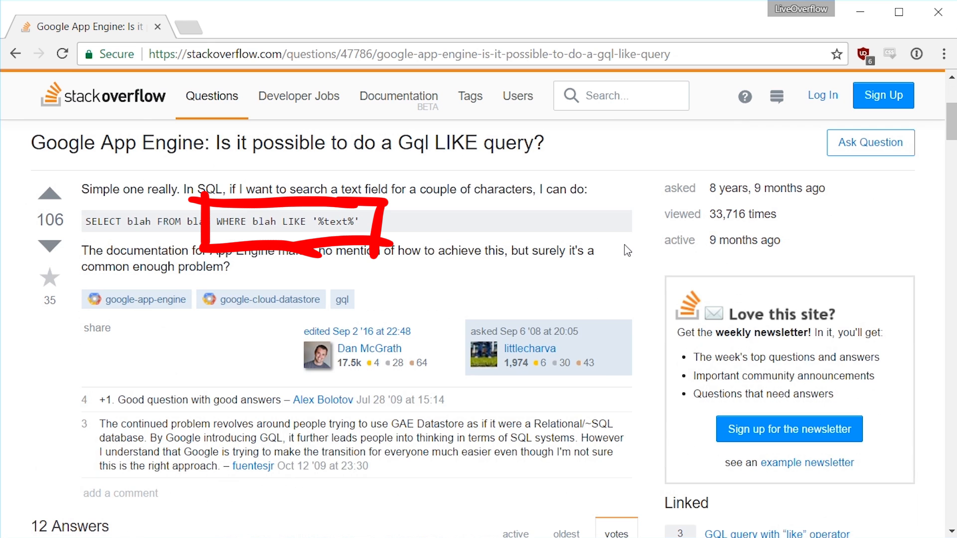
scroll("down", 3)
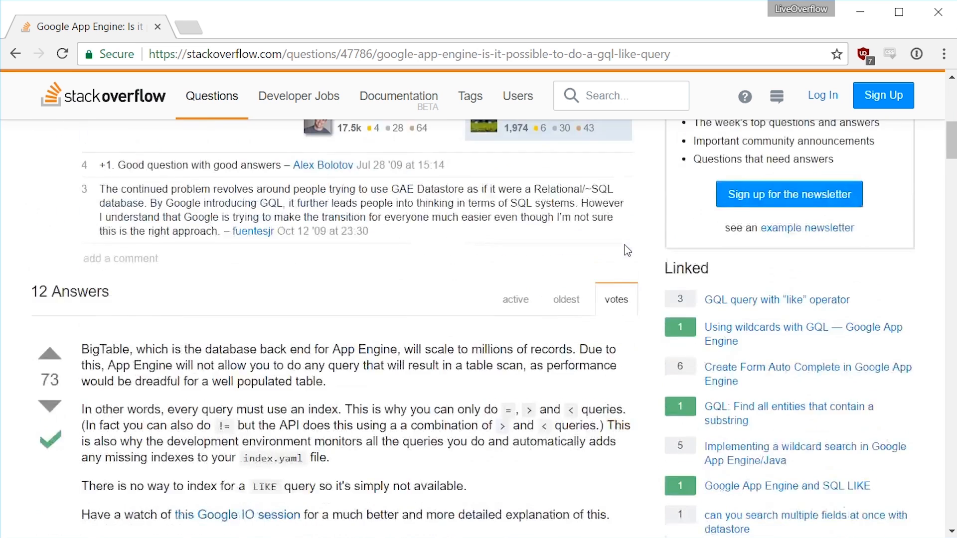
scroll("down", 3)
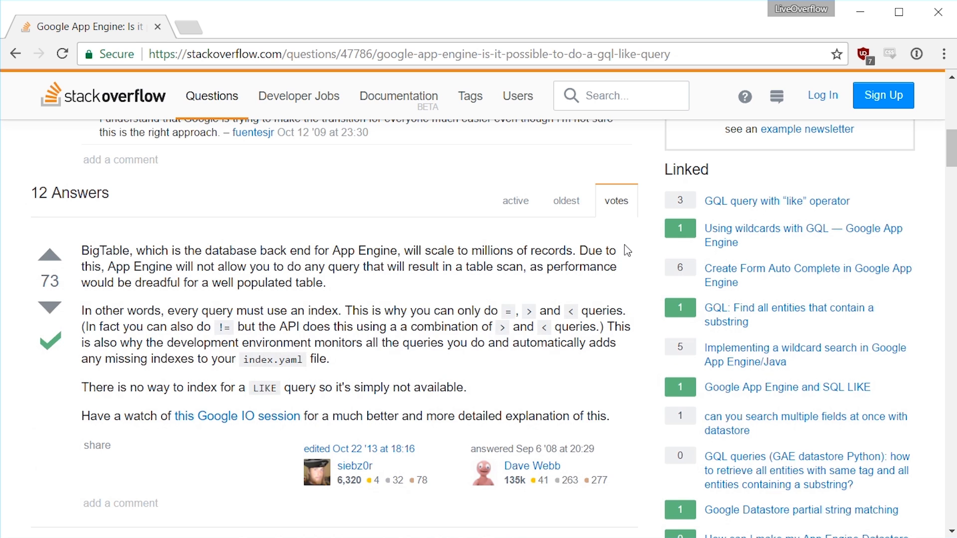
scroll("down", 3)
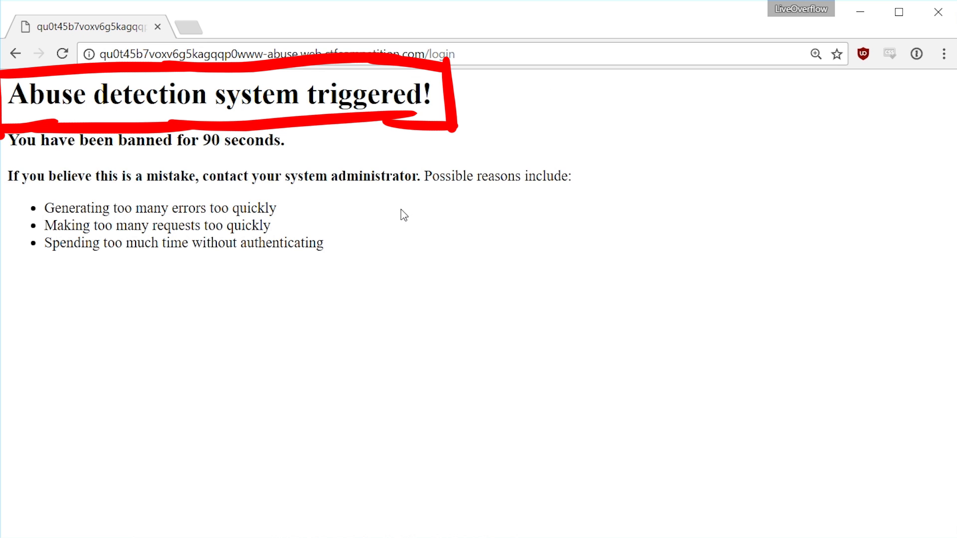
View the page source of the 90-second abuse-detection ban page
right_click(403, 214)
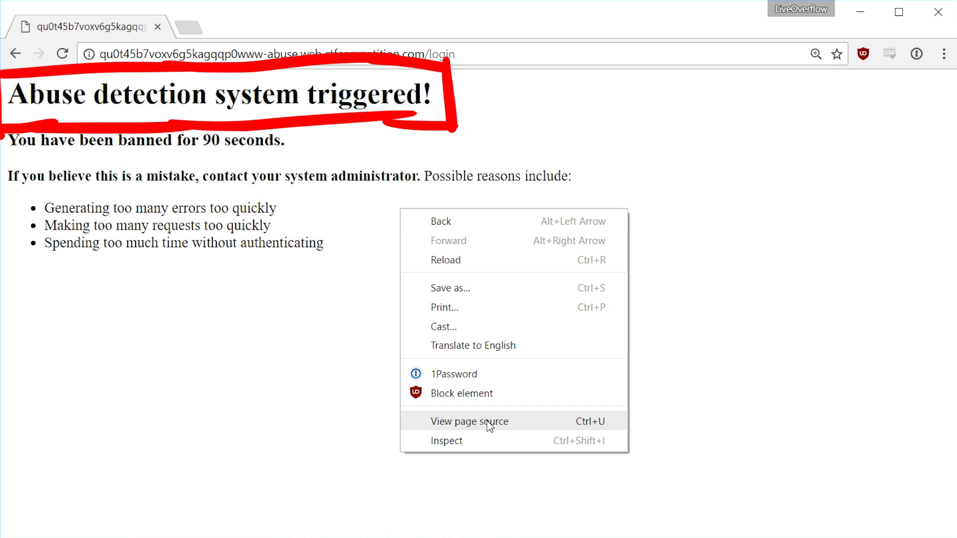
left_click(470, 421)
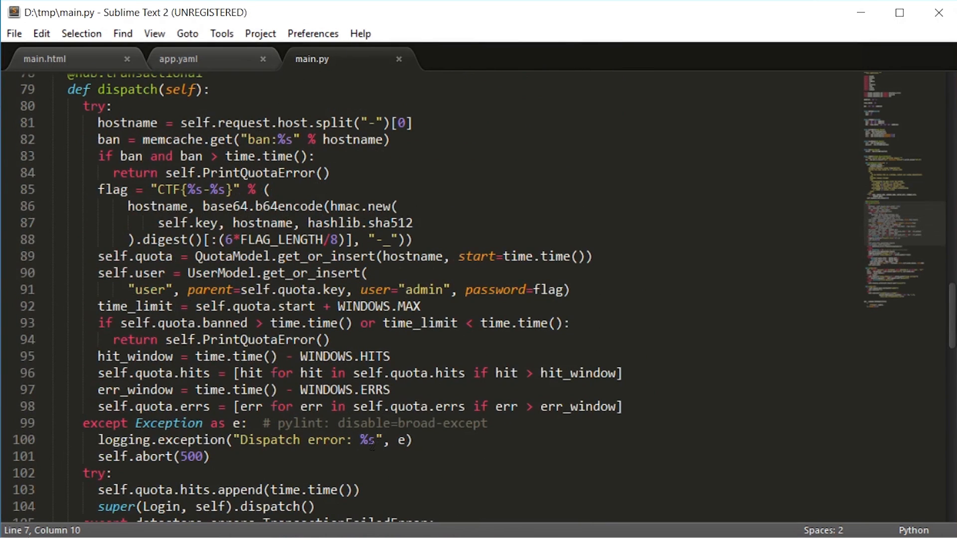
scroll("up", 3)
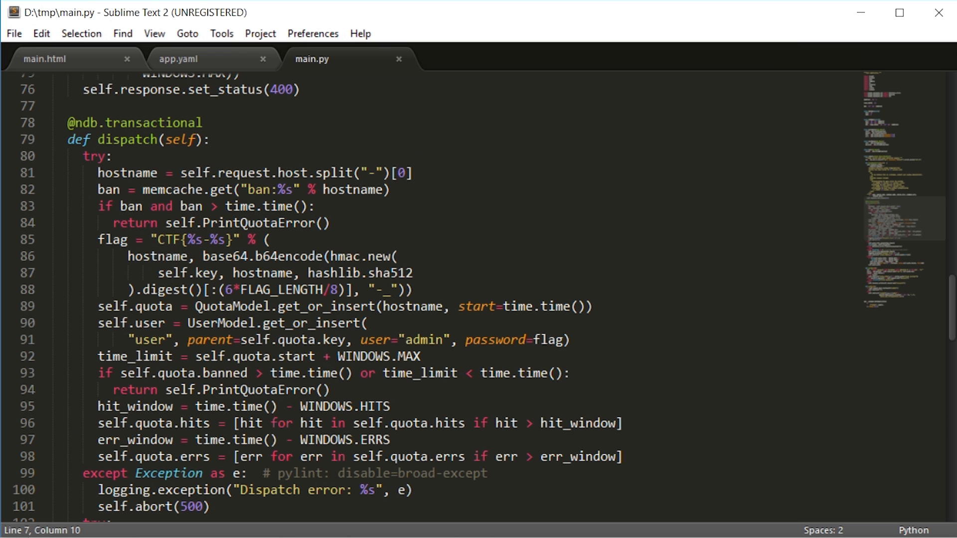
scroll("down", 3)
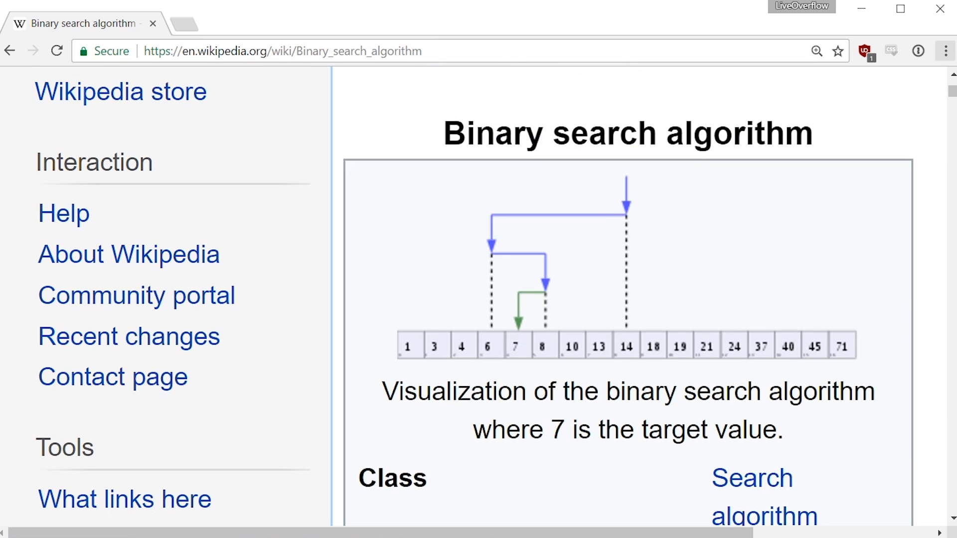
Scroll the Wikipedia binary search article and submit a Wolfram Alpha log query
scroll("down", 3)
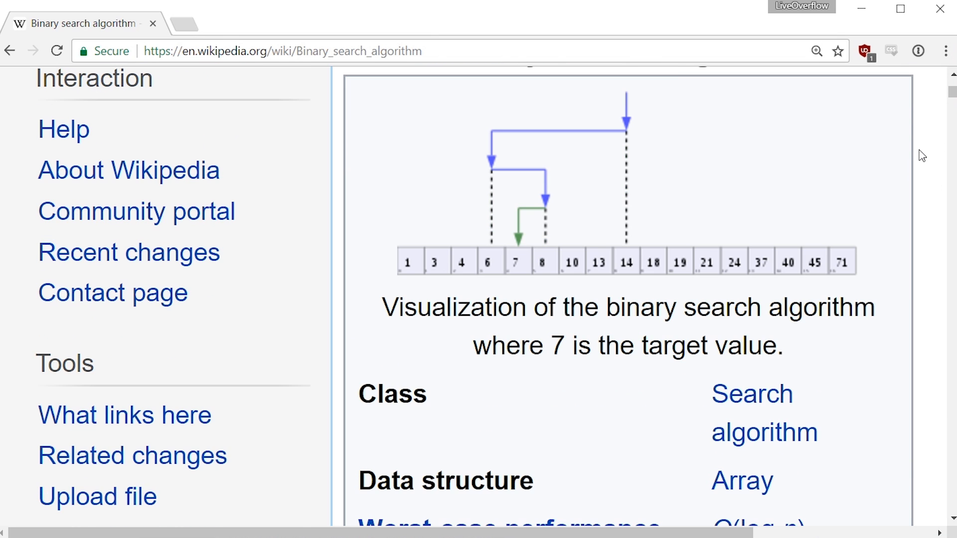
scroll("down", 3)
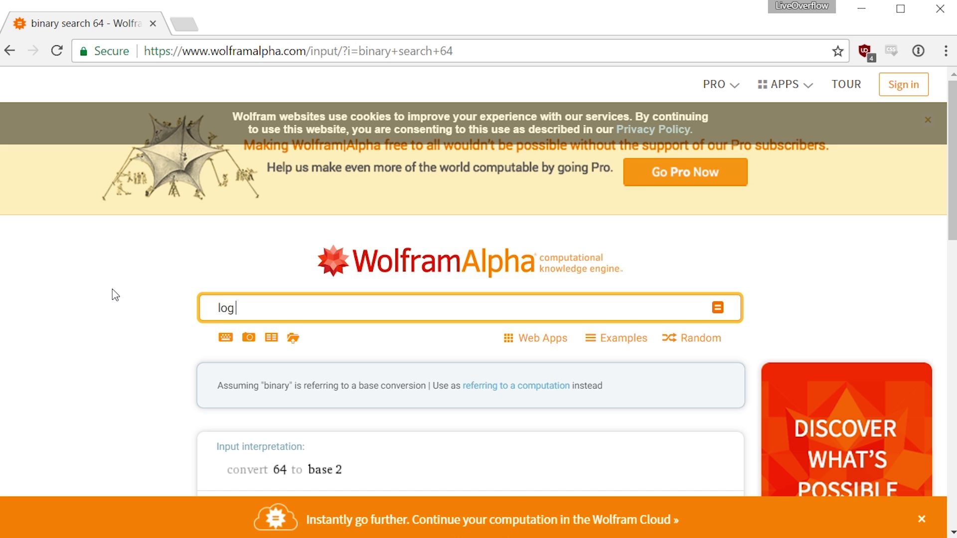
key("Return")
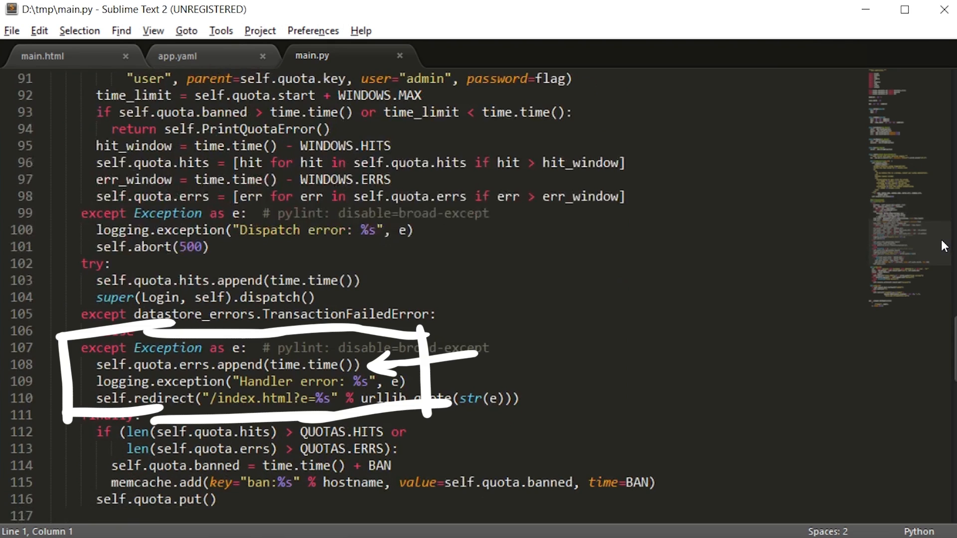
scroll("down", 3)
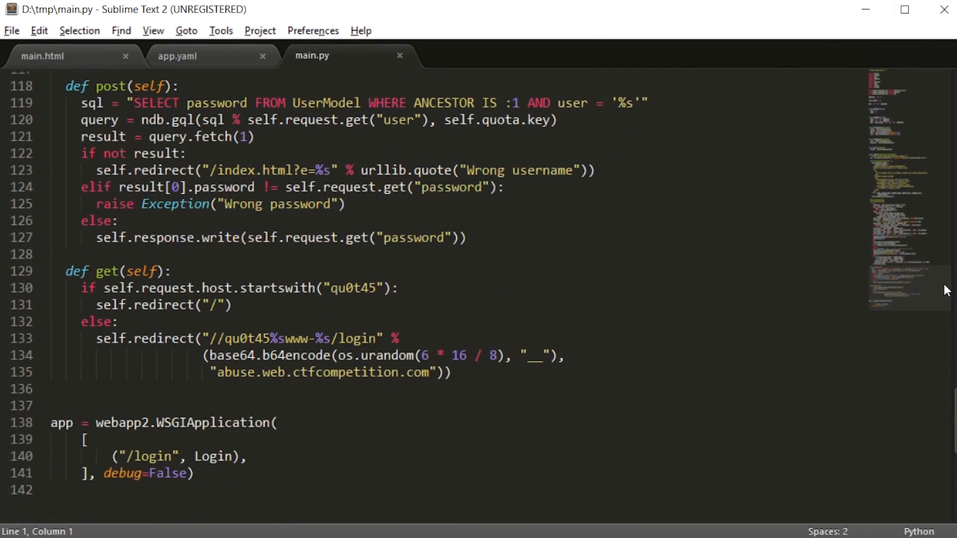
scroll("up", 3)
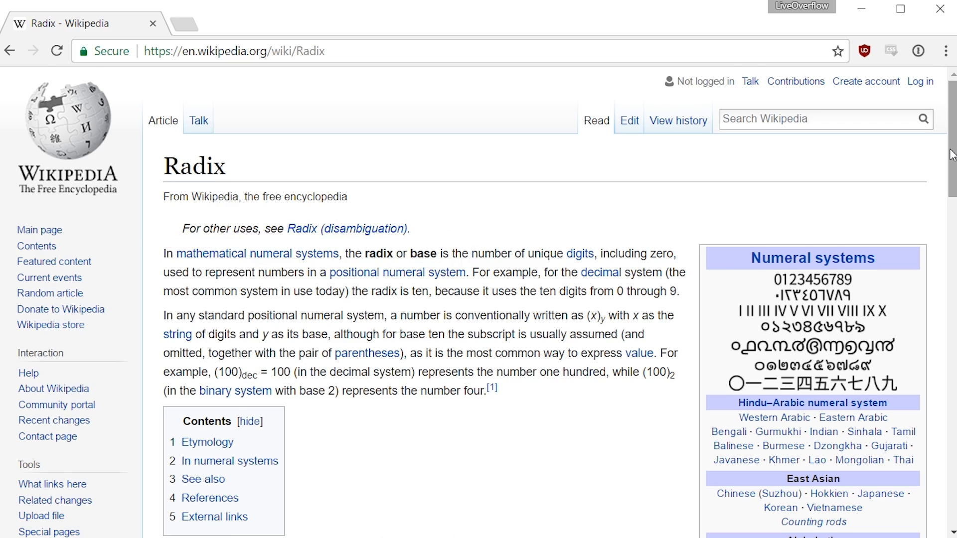
Scroll the Radix article down to the table of commonly used numeral systems
scroll("down", 3)
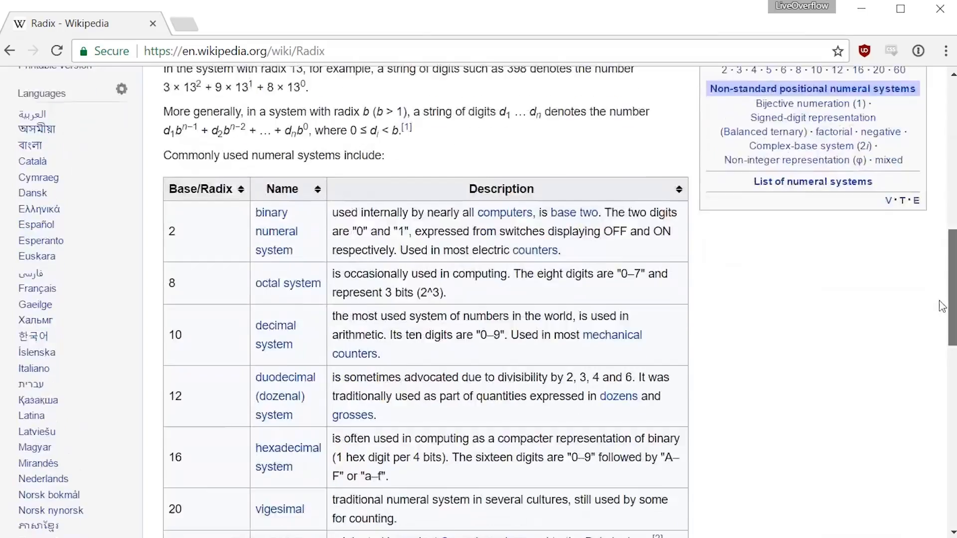
scroll("down", 3)
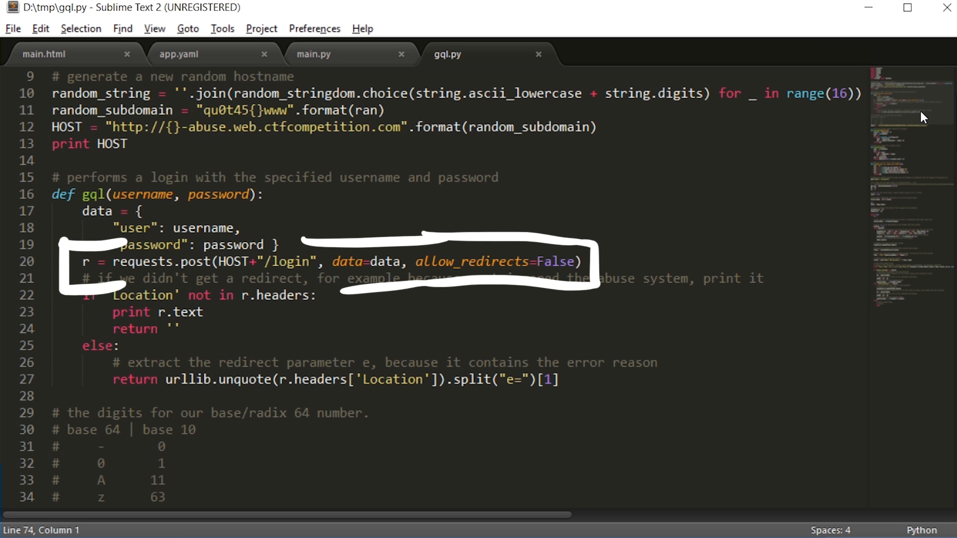
scroll("down", 3)
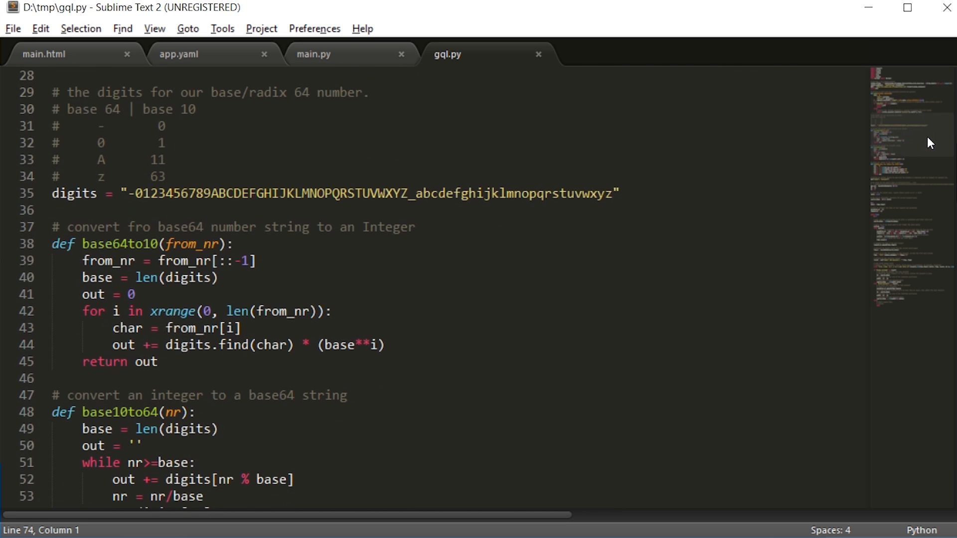
scroll("up", 3)
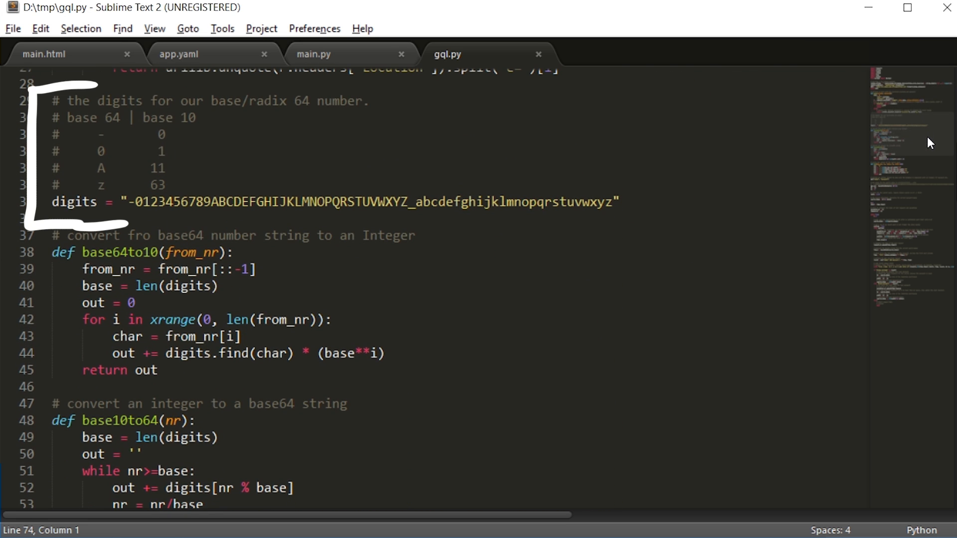
scroll("down", 3)
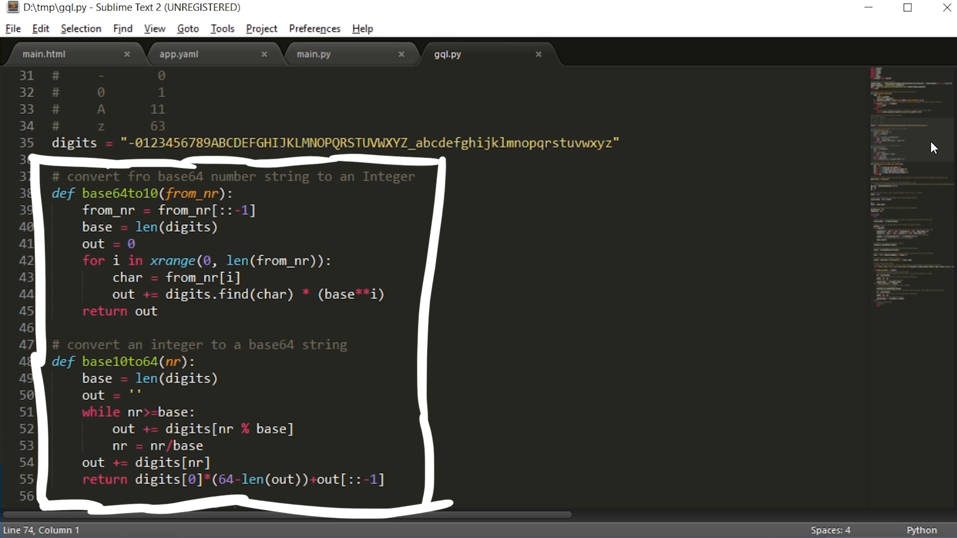
scroll("down", 3)
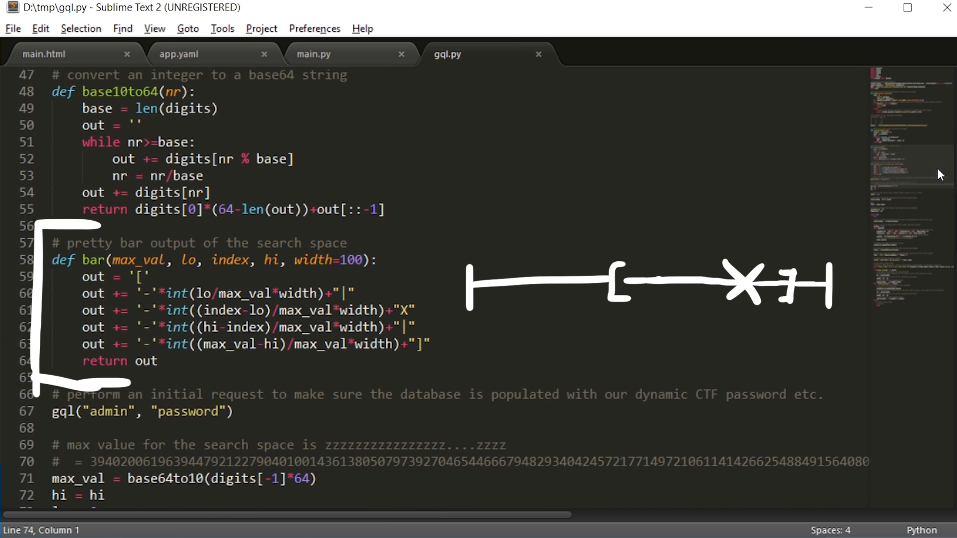
scroll("down", 3)
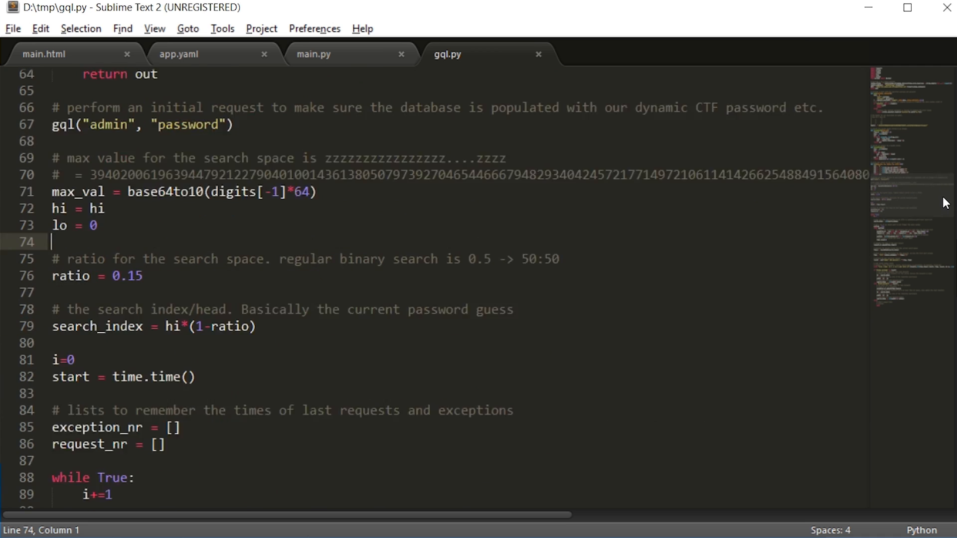
scroll("down", 3)
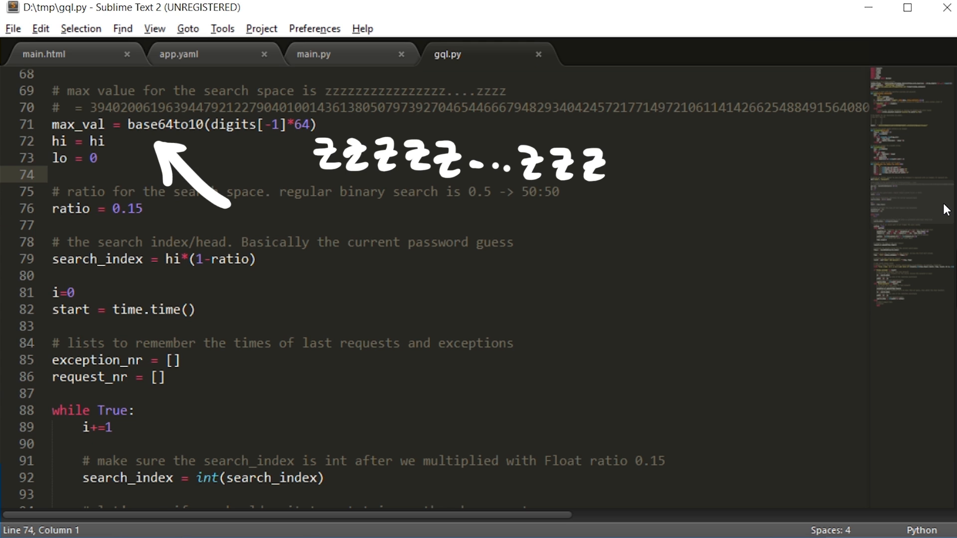
left_click(52, 175)
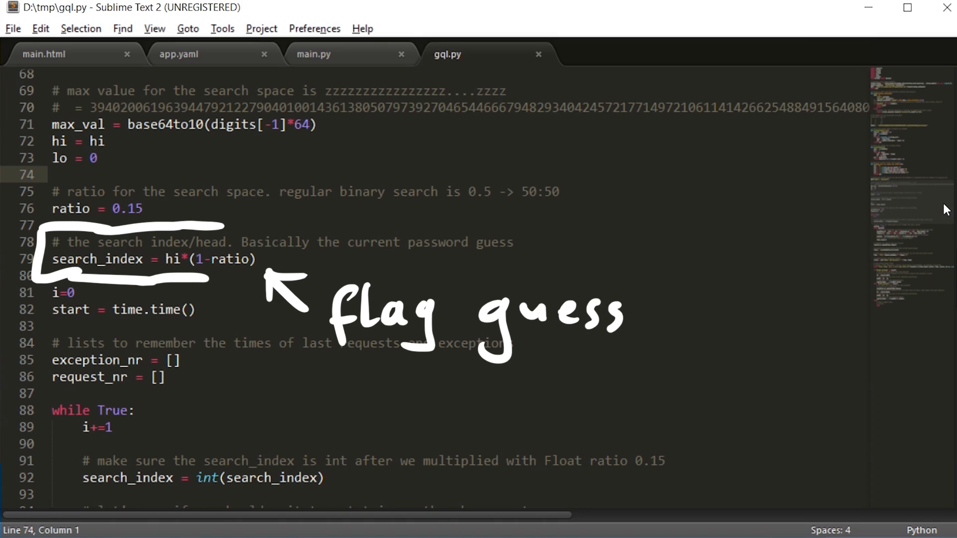
left_click(55, 174)
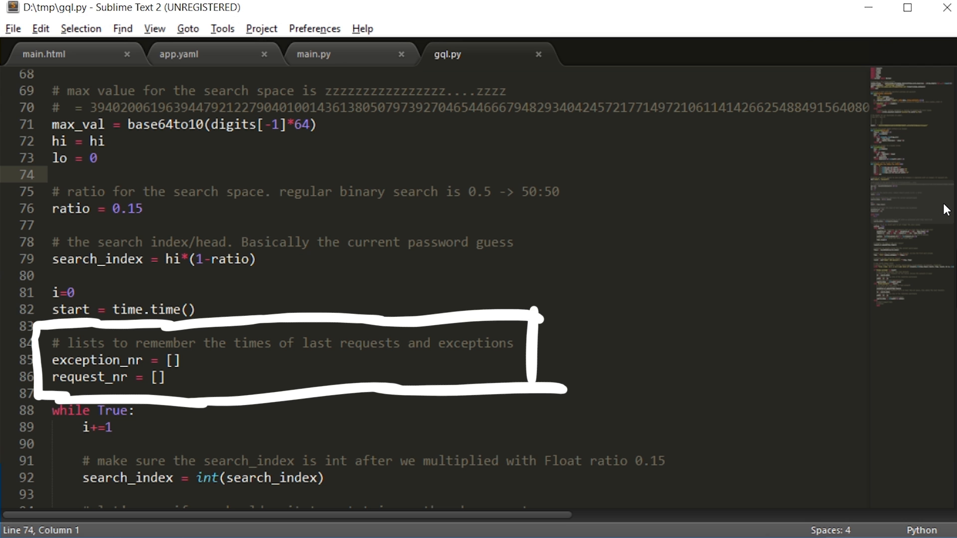
scroll("down", 3)
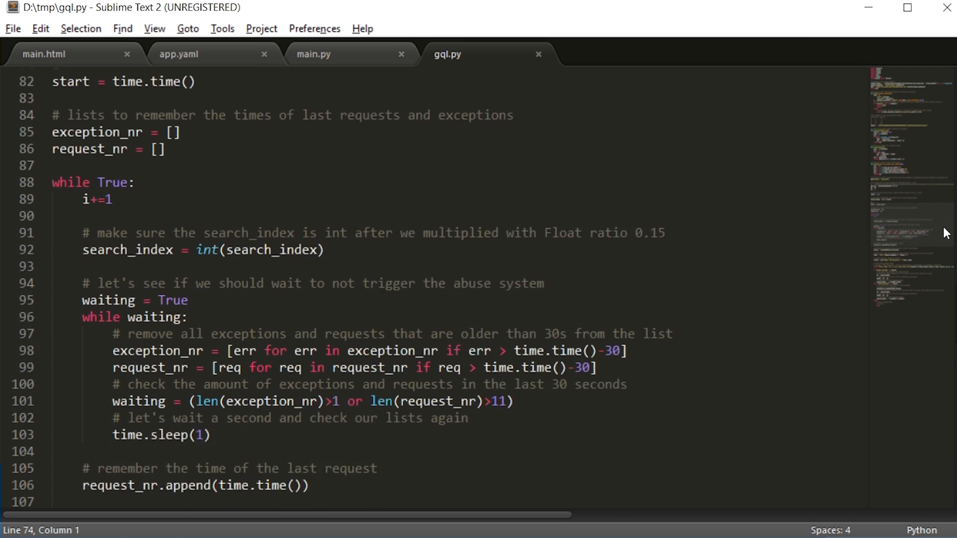
scroll("down", 3)
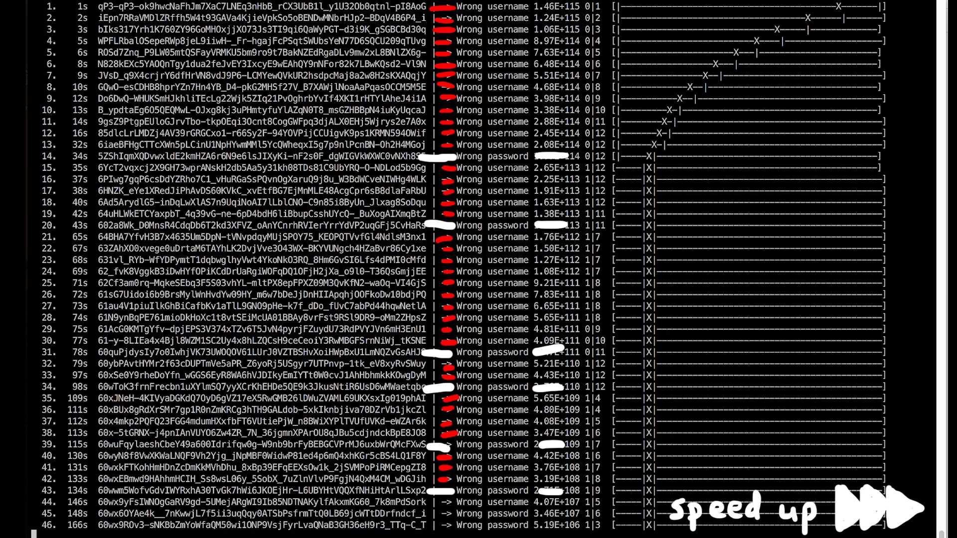
Scroll through gql.py's output of rejected username and password guesses
scroll("down", 3)
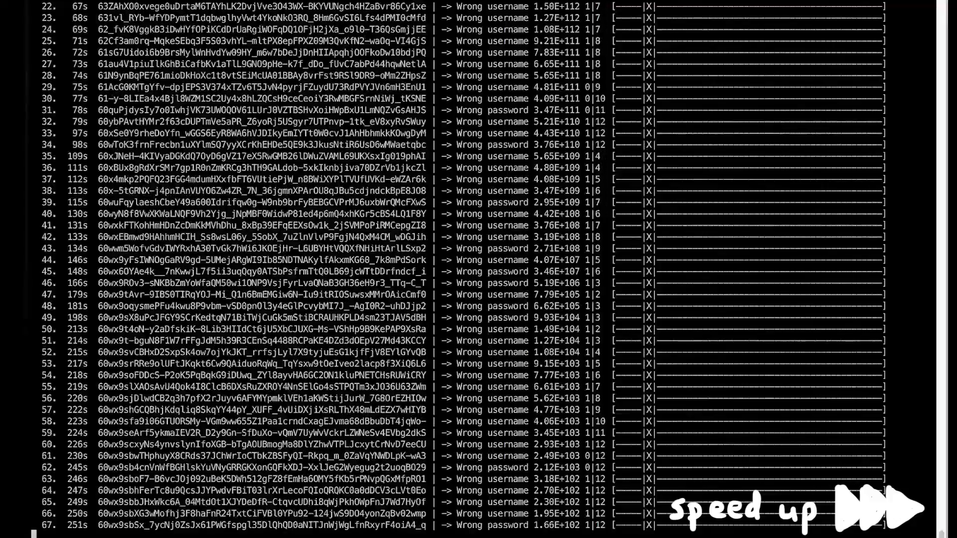
scroll("down", 3)
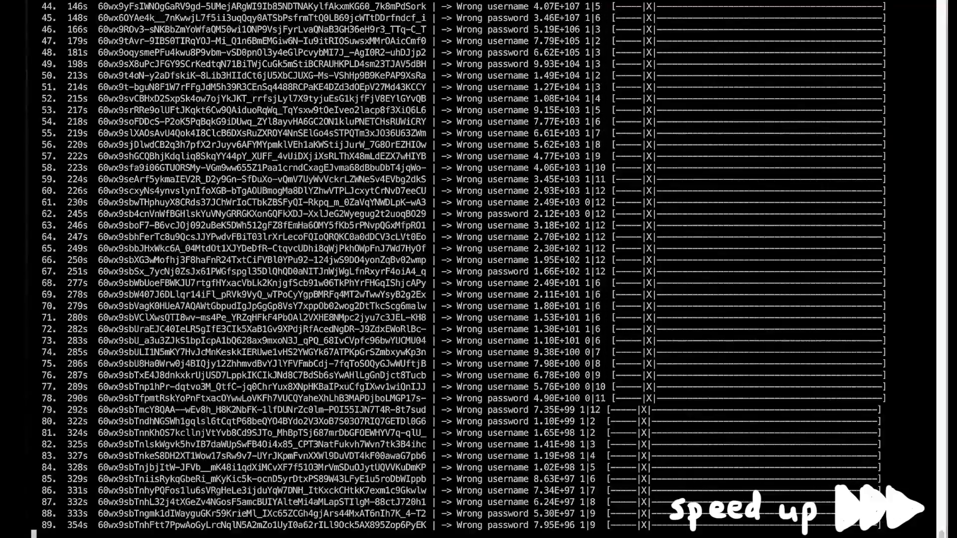
scroll("down", 3)
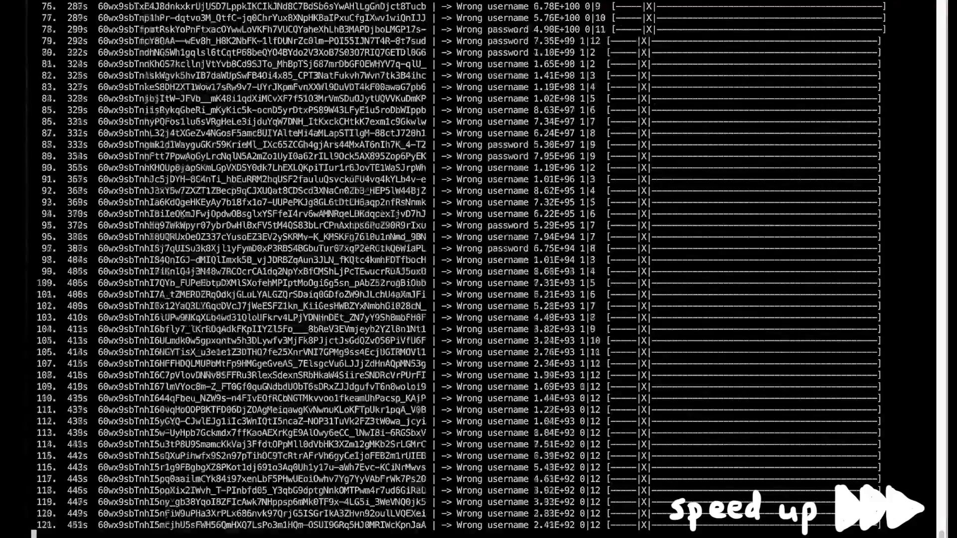
scroll("down", 3)
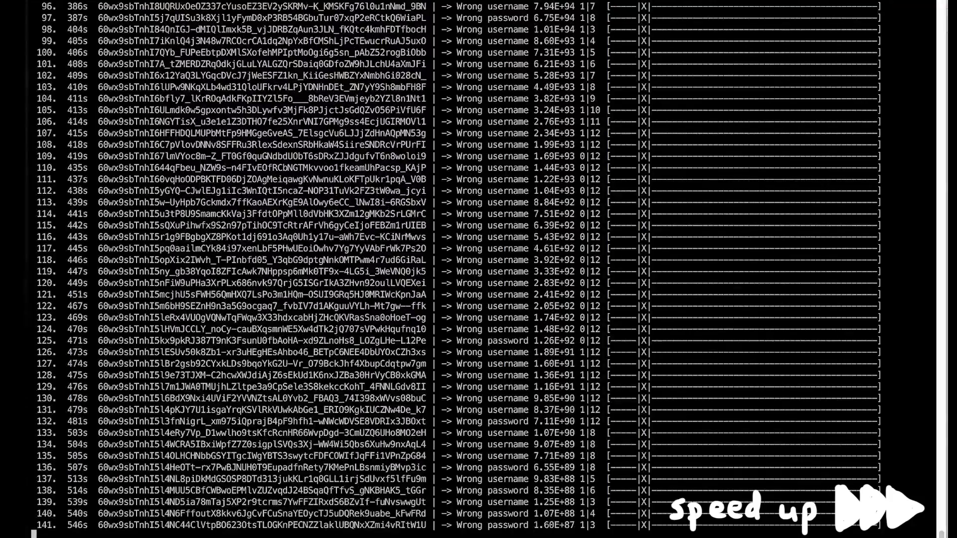
scroll("down", 3)
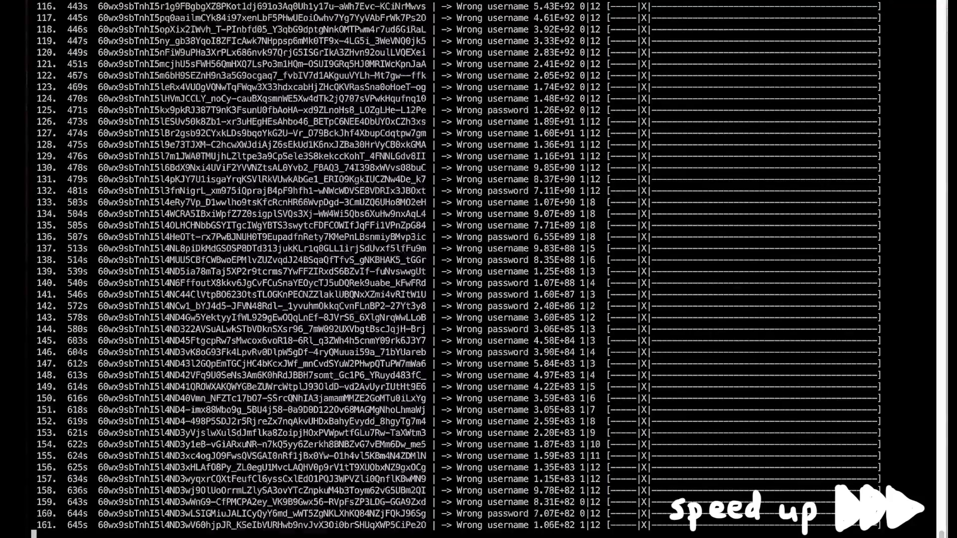
scroll("down", 3)
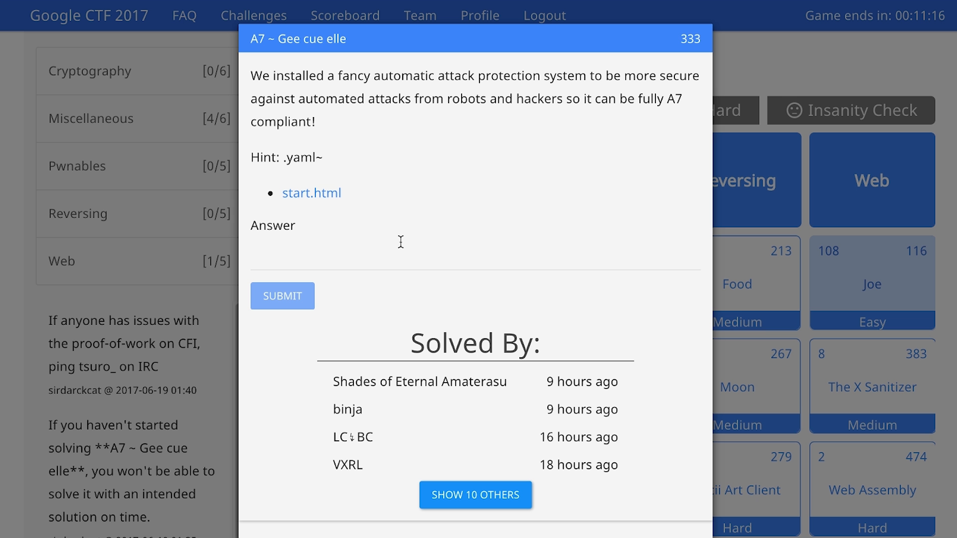
Put the recovered flag into the A7 ~ Gee cue elle answer field
left_click(282, 296)
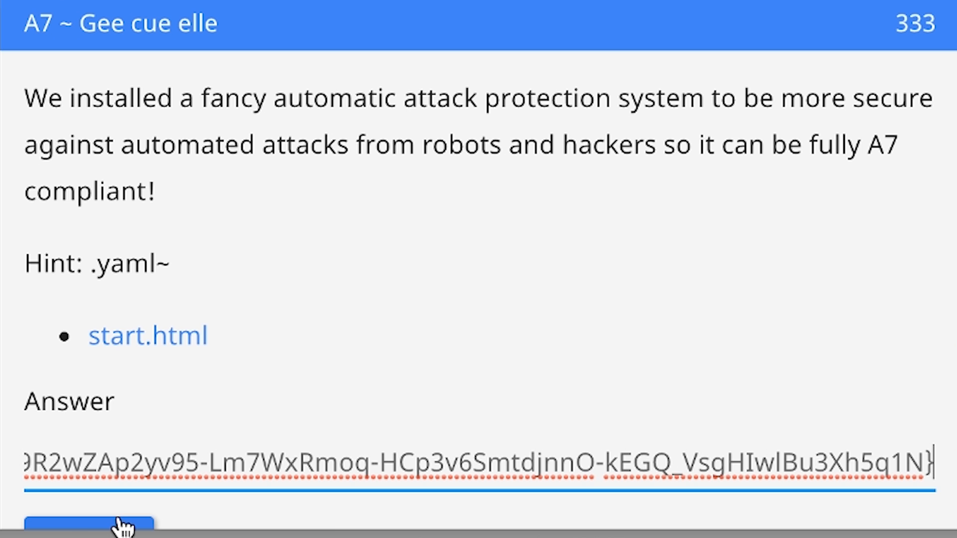
mouse_move(789, 478)
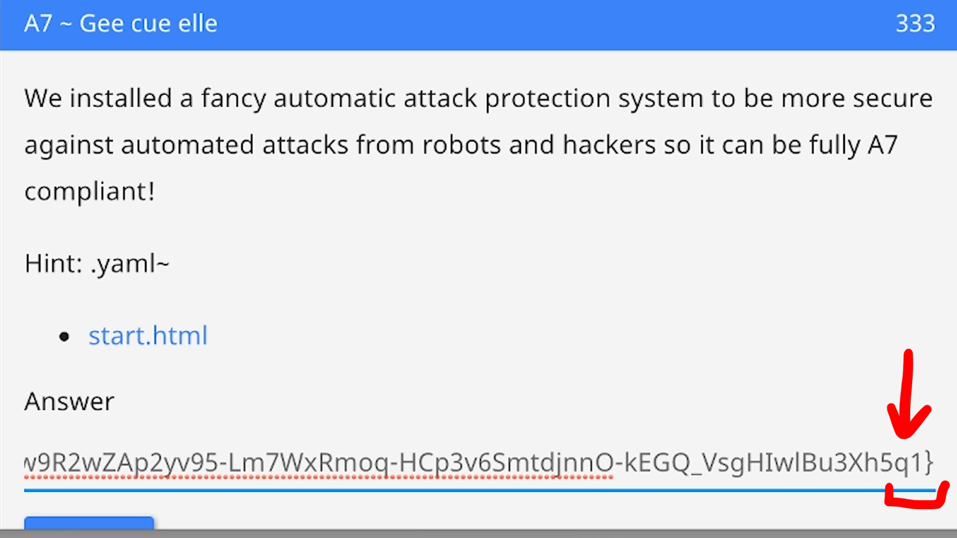
Add the missing final character to the flag and submit it for 283 points
scroll("down", 3)
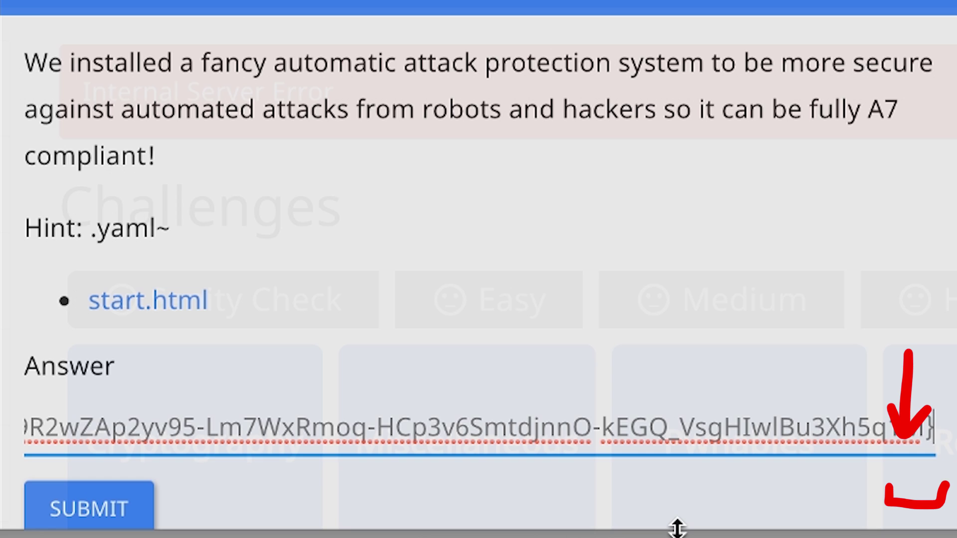
left_click(89, 509)
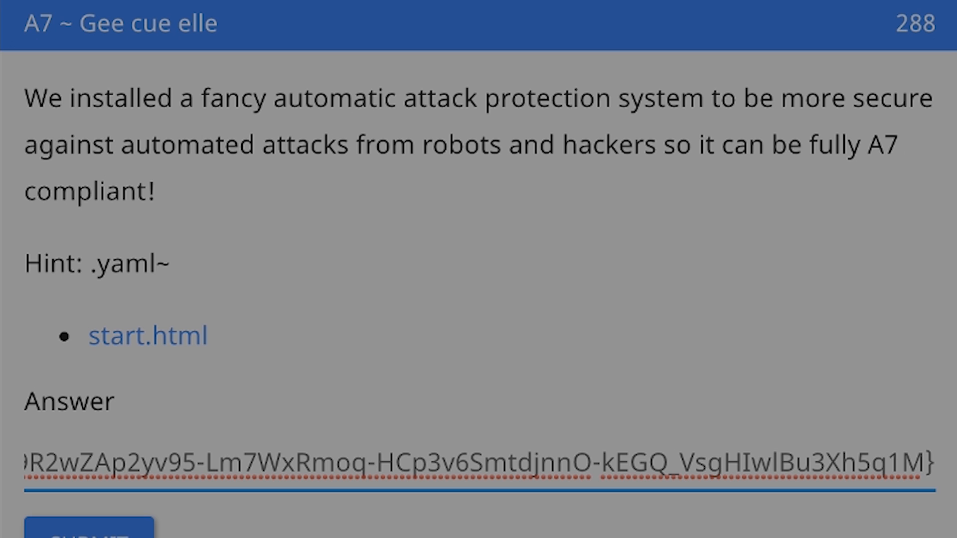
left_click(85, 534)
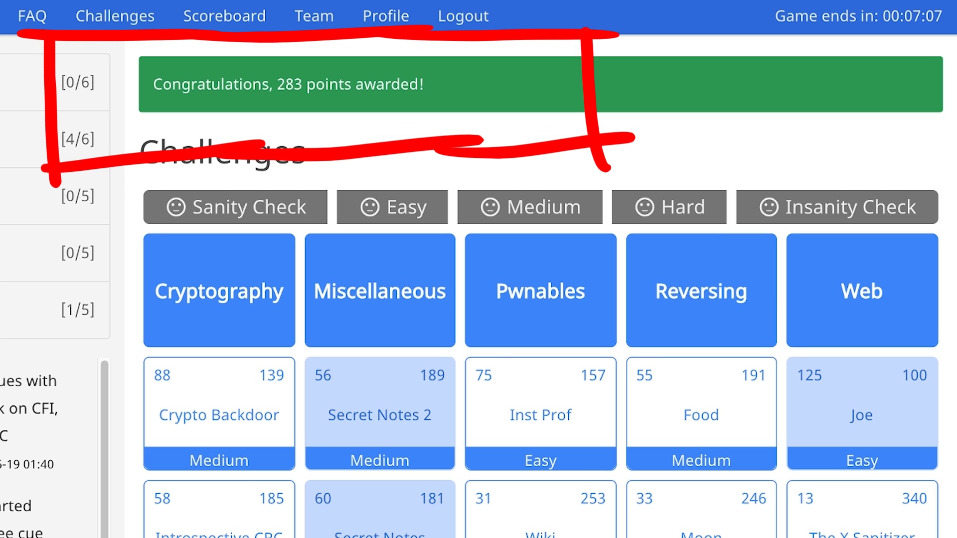